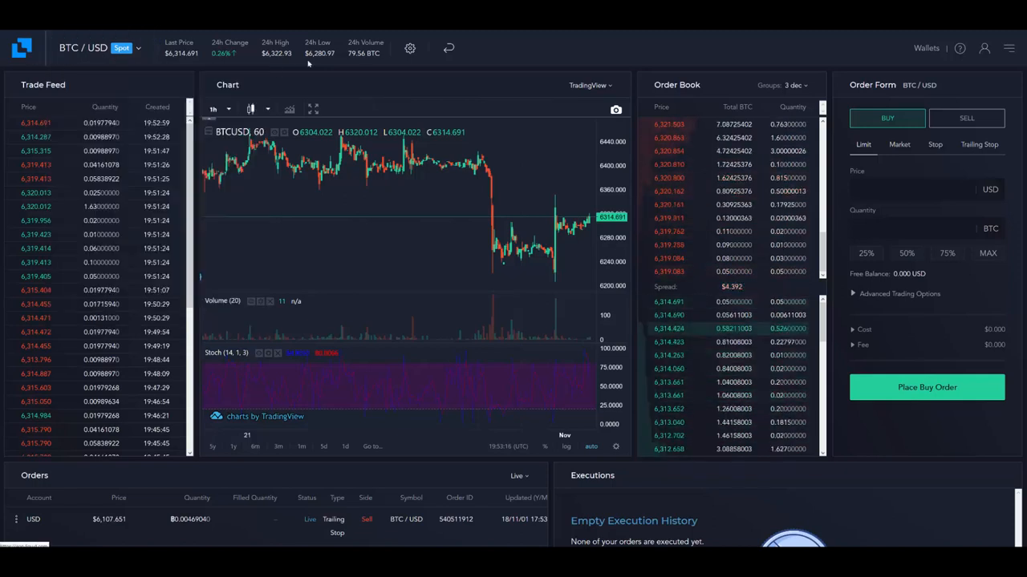
pyautogui.moveTo(500, 66)
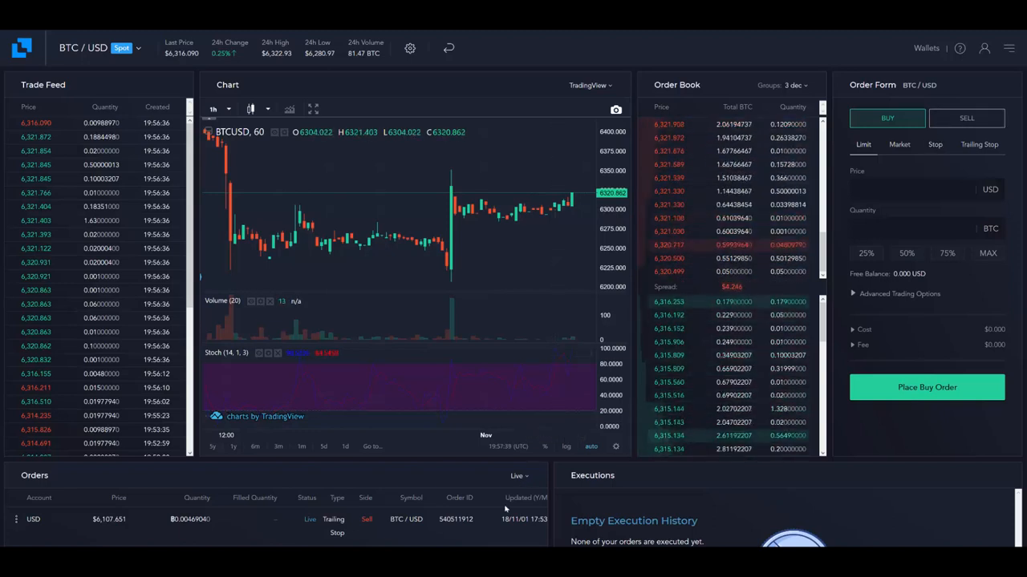
# Step: Select BTC/USD from the trading pairs list to show its chart, order book and order form
pyautogui.scroll(-3)
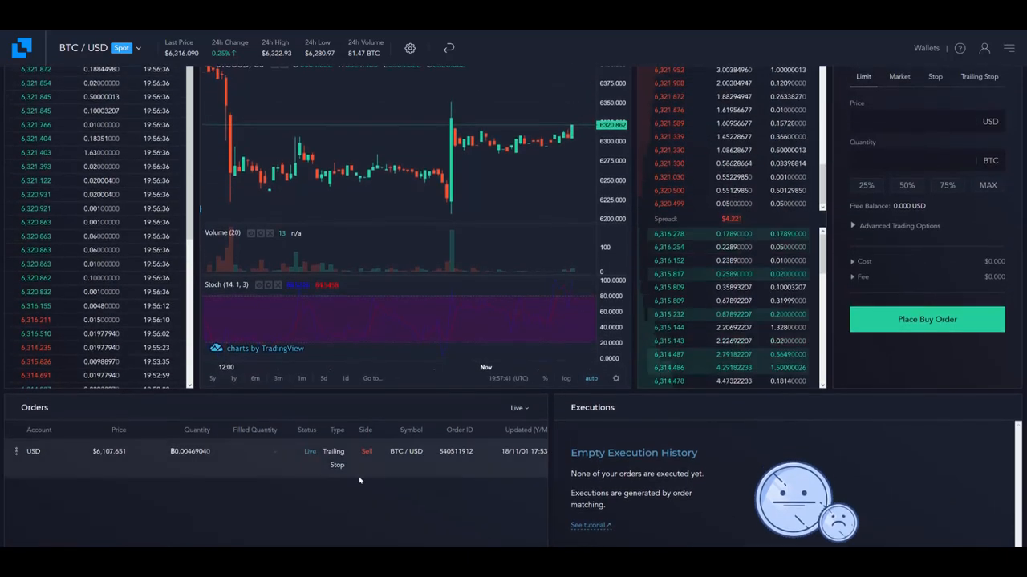
pyautogui.moveTo(459, 471)
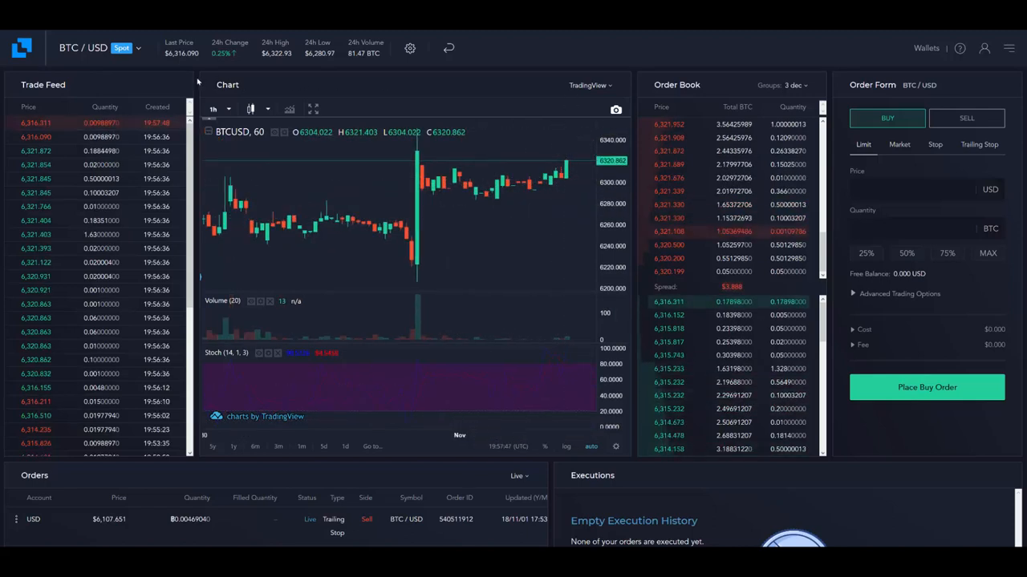
pyautogui.click(84, 48)
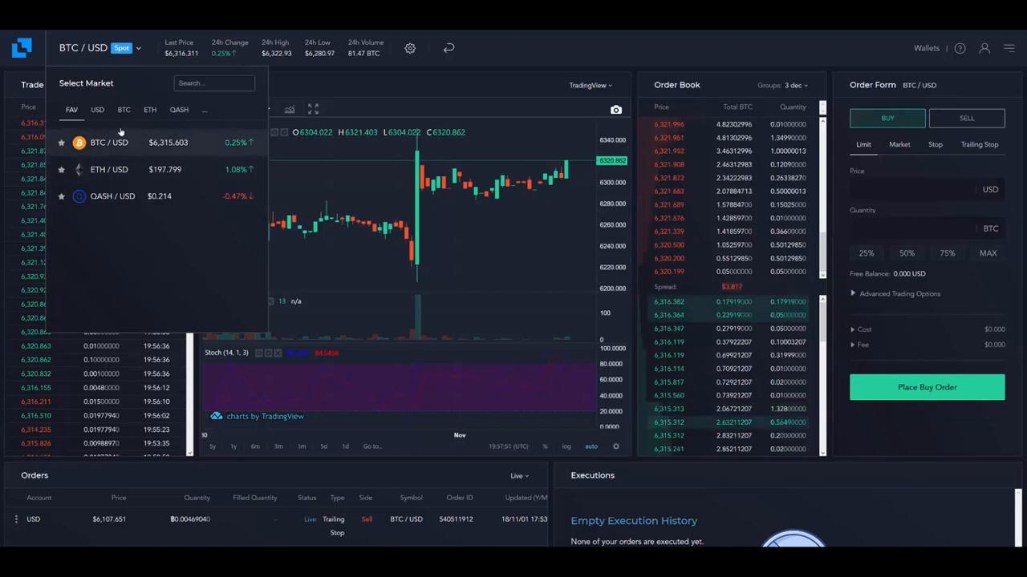
pyautogui.click(96, 109)
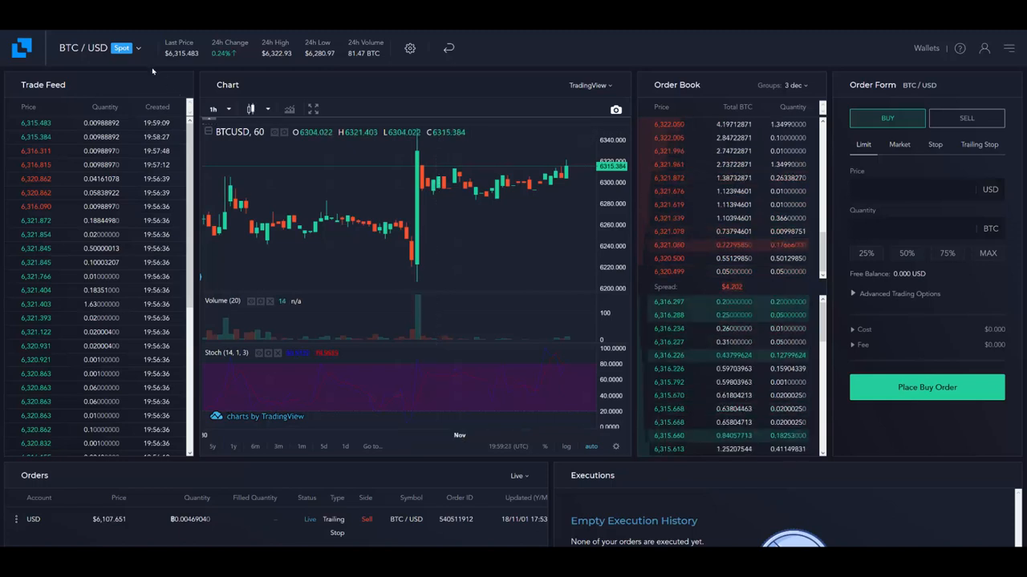
# Step: Switch the BTC/USD hourly chart's bar style to Heikin Ashi candles
pyautogui.click(99, 48)
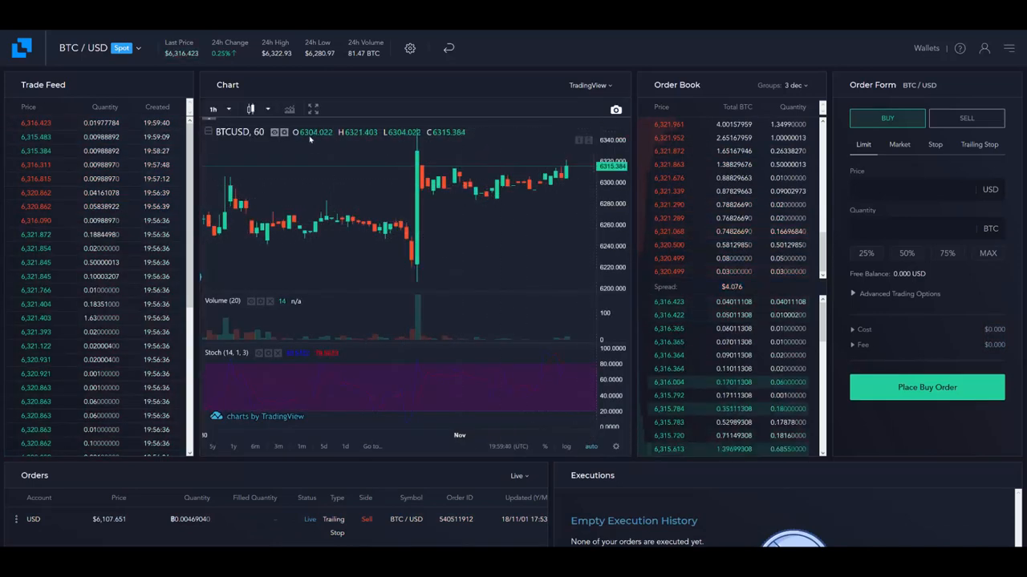
pyautogui.click(268, 109)
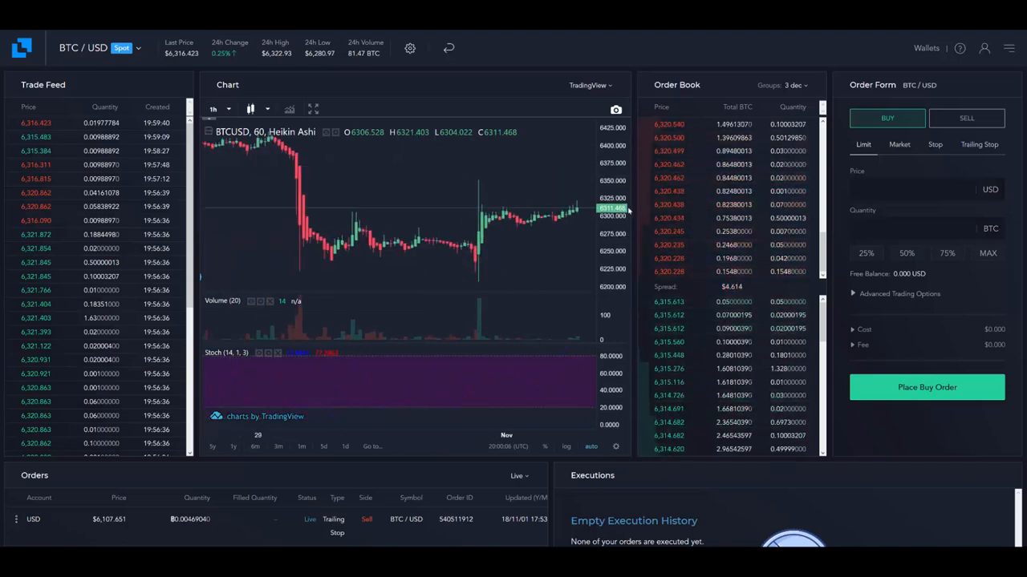
pyautogui.scroll(-3)
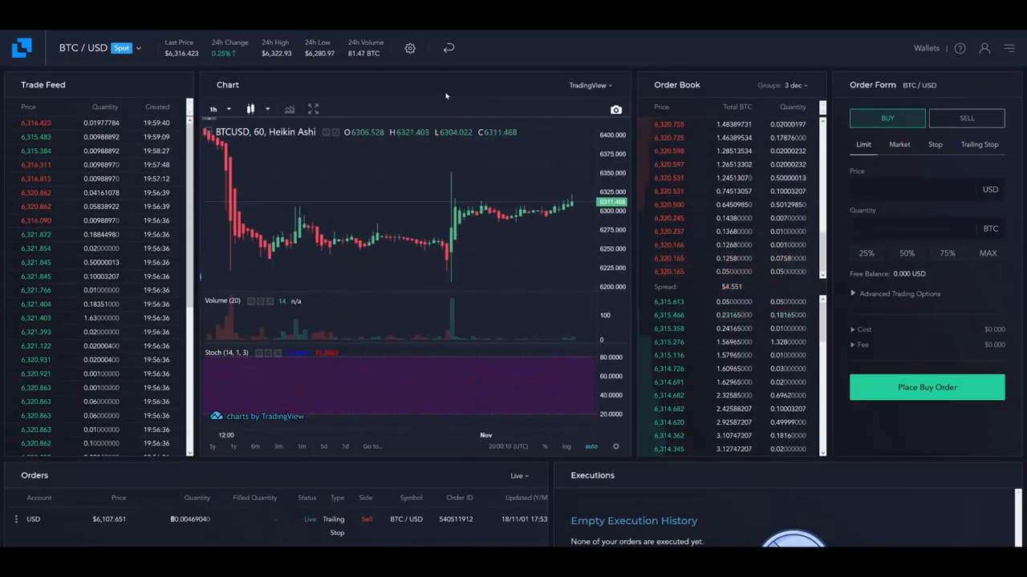
pyautogui.moveTo(312, 360)
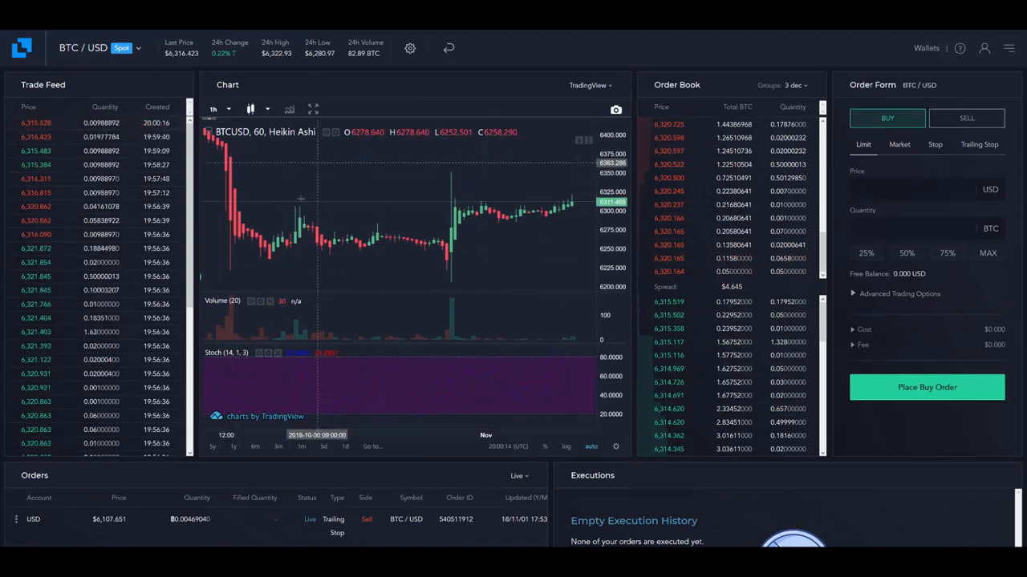
pyautogui.moveTo(401, 221)
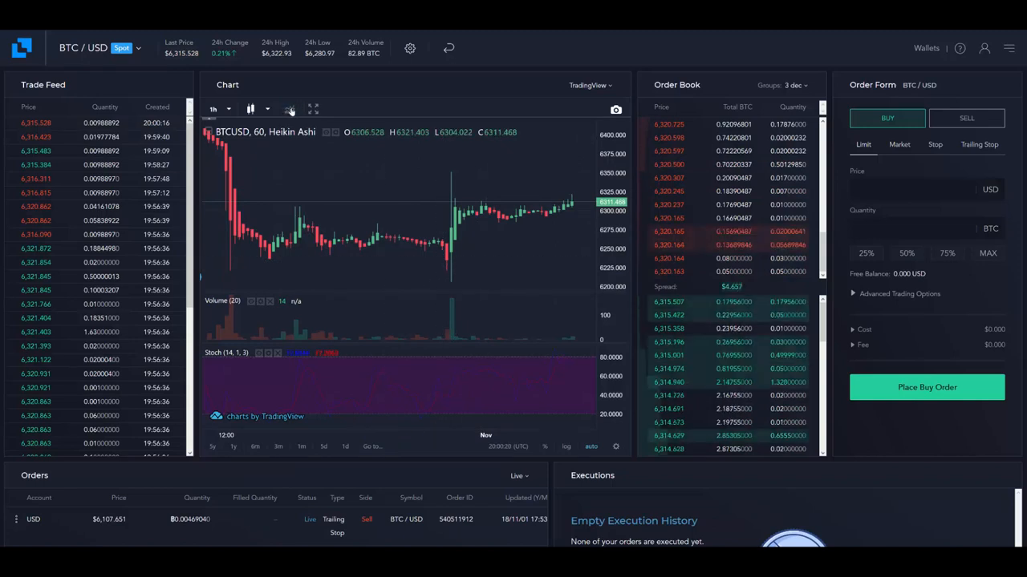
pyautogui.click(289, 109)
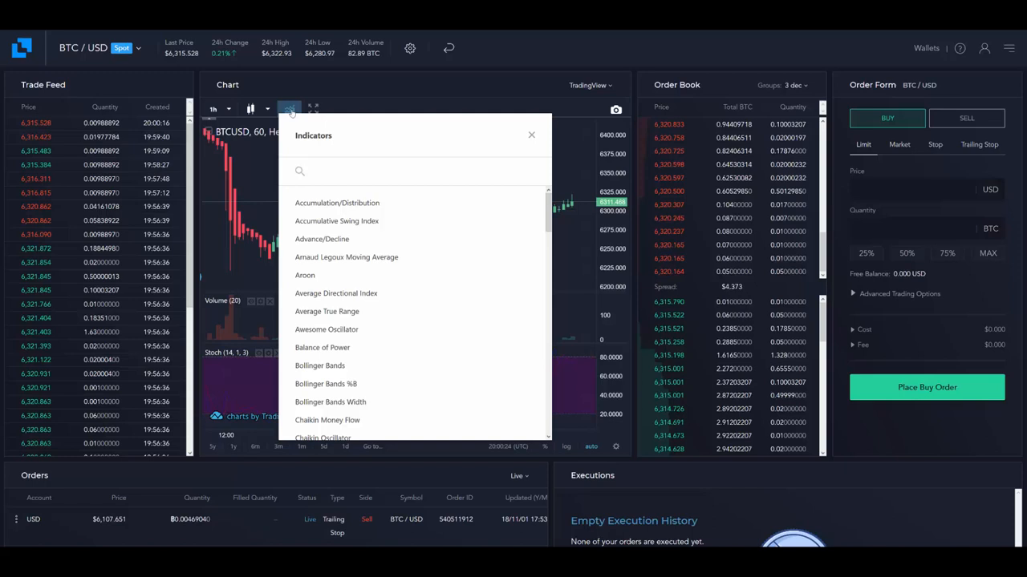
pyautogui.click(531, 134)
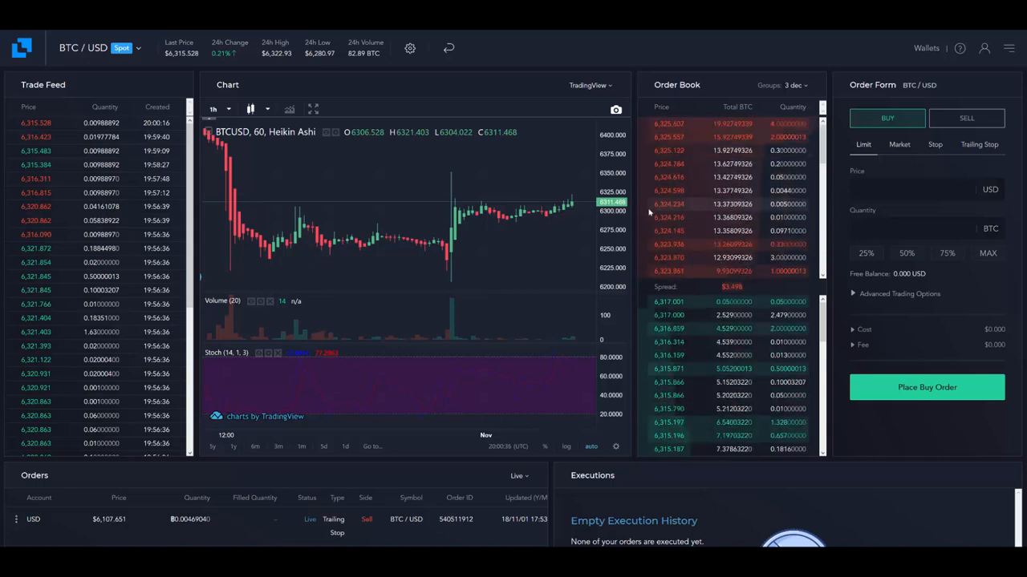
# Step: Go to the Markets overview and scroll through the top movers and full pairs list
pyautogui.click(66, 48)
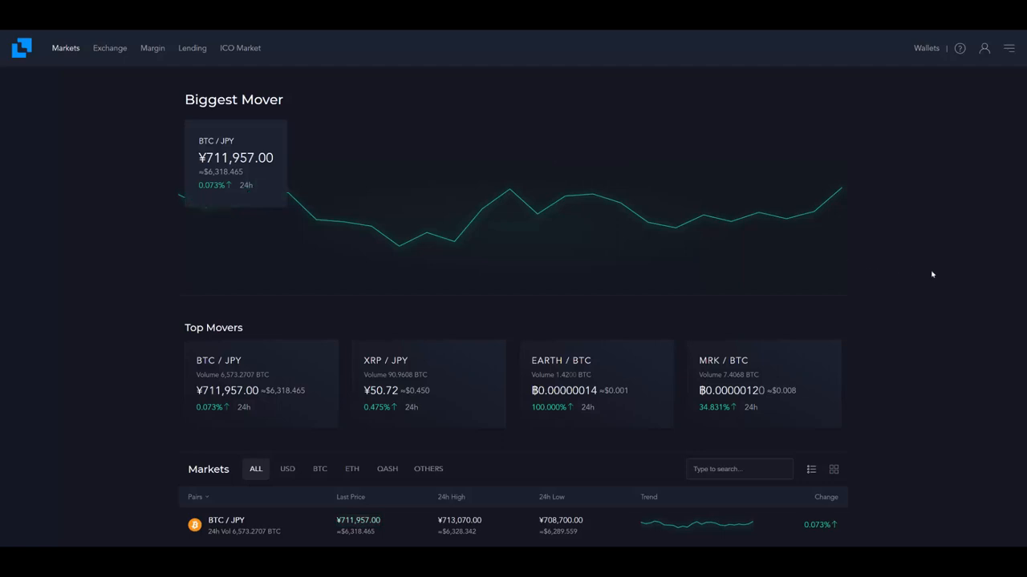
pyautogui.scroll(-3)
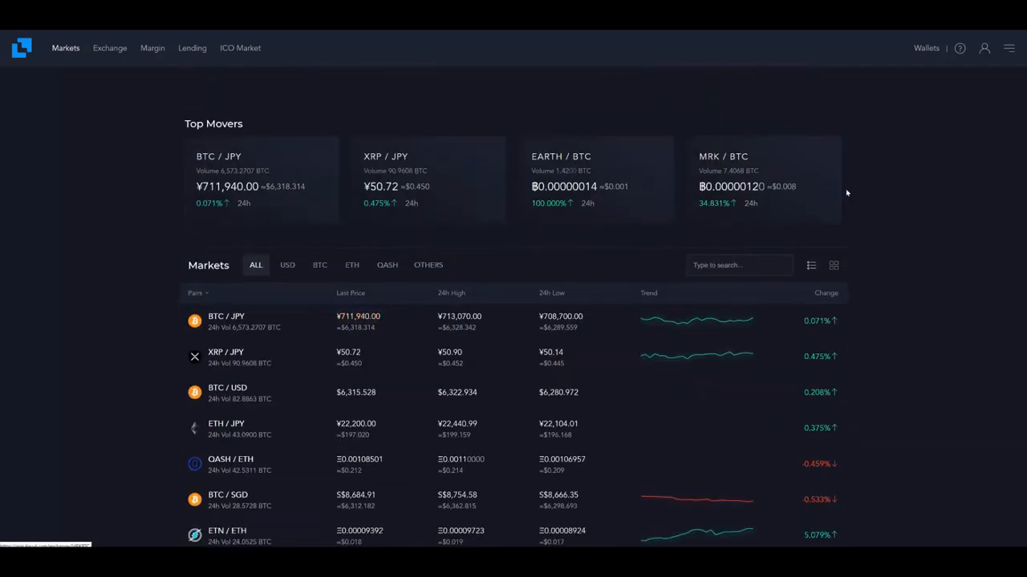
pyautogui.scroll(-3)
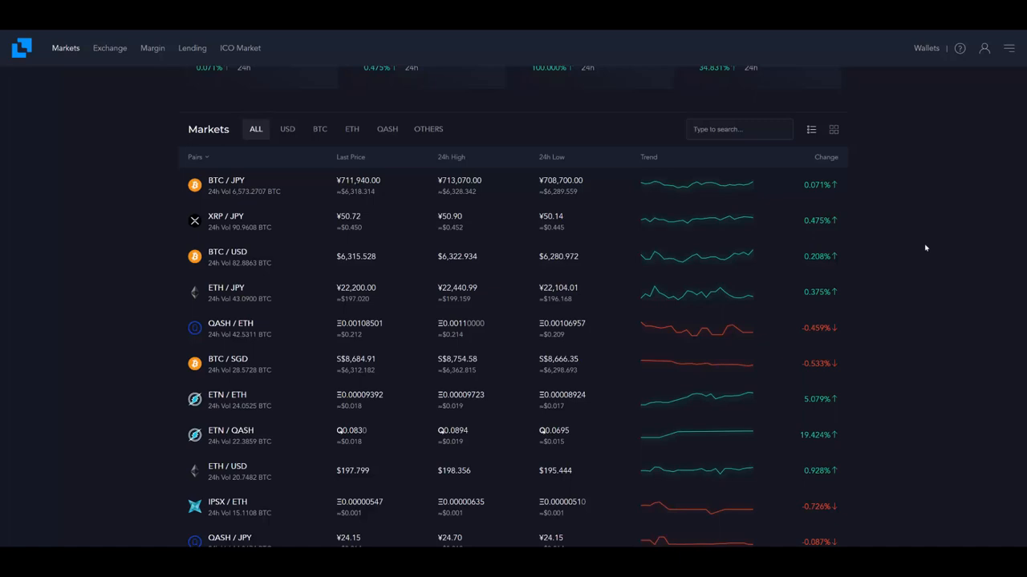
pyautogui.moveTo(921, 250)
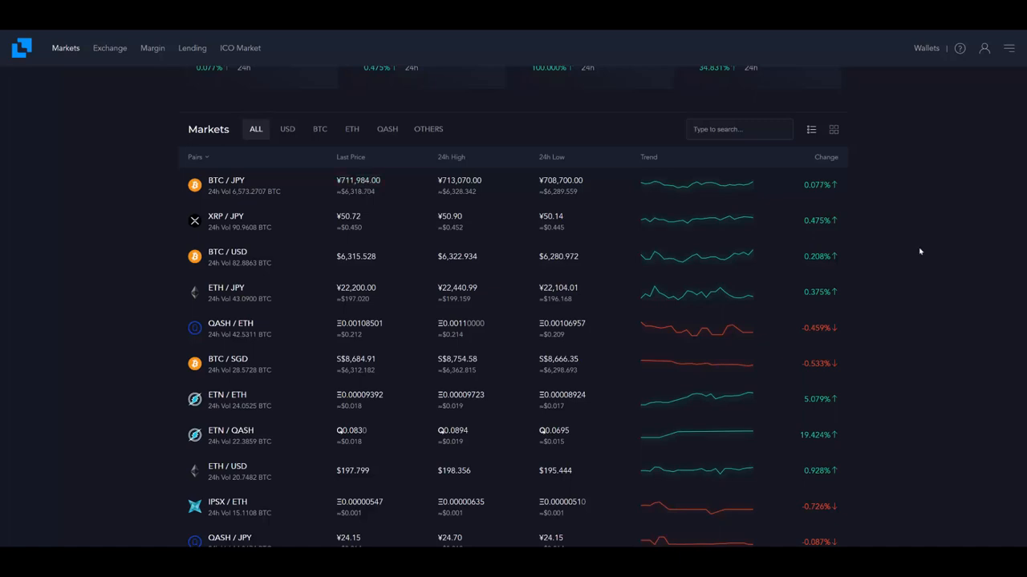
pyautogui.moveTo(928, 247)
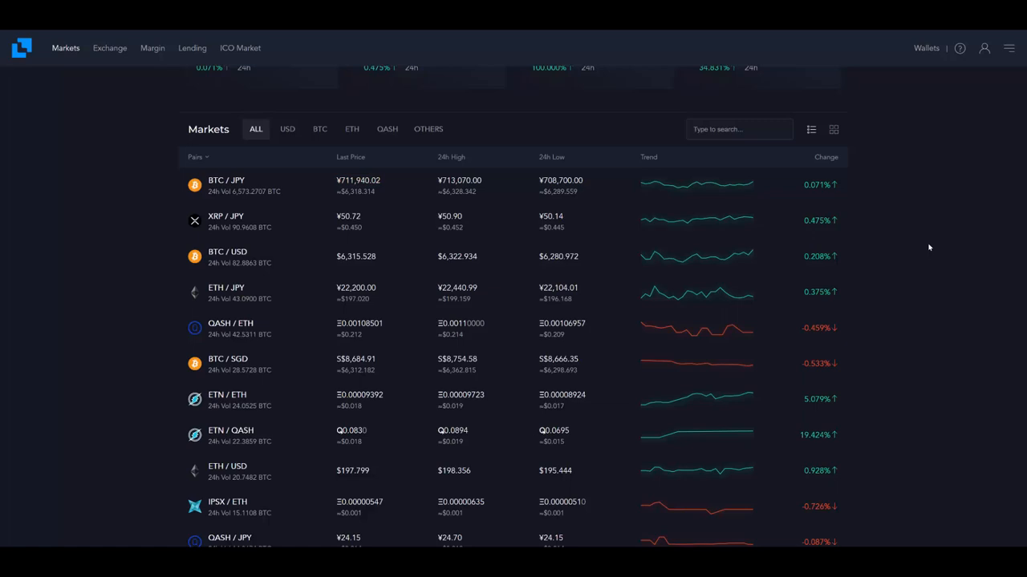
pyautogui.scroll(-3)
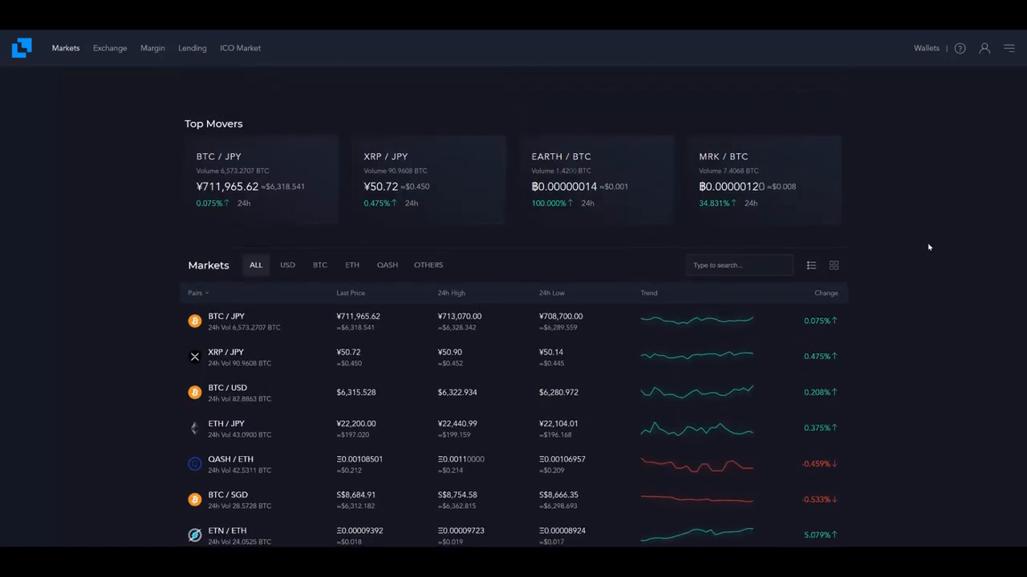
# Step: Filter the markets list to QASH pairs and scroll down to the NPLC / QASH pair
pyautogui.click(427, 265)
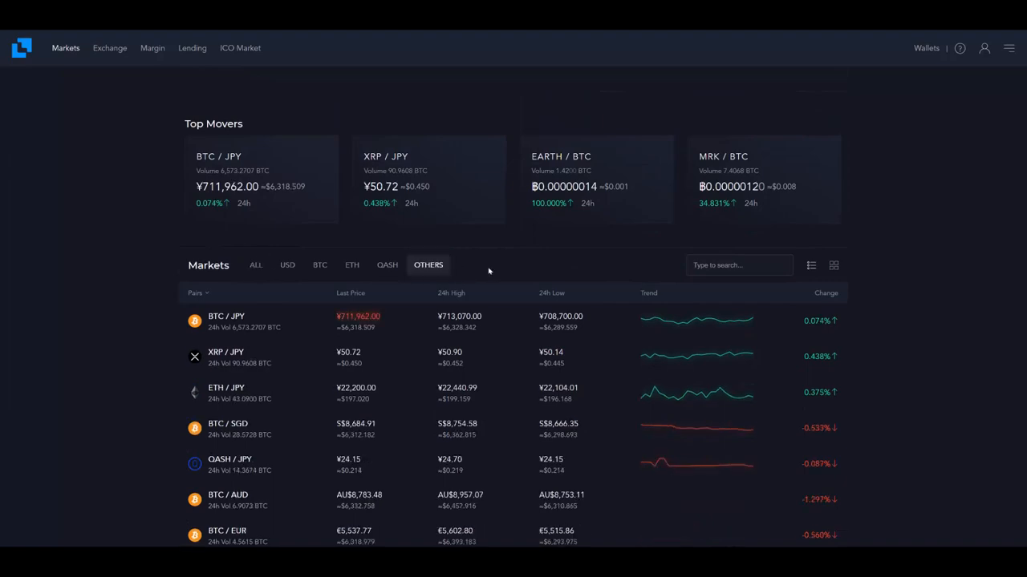
pyautogui.scroll(-3)
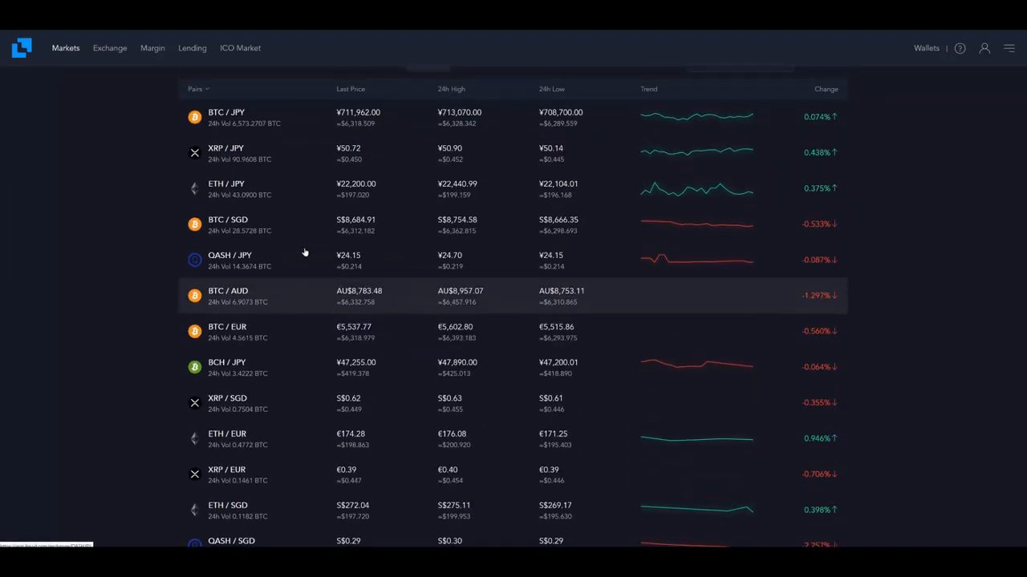
pyautogui.scroll(-3)
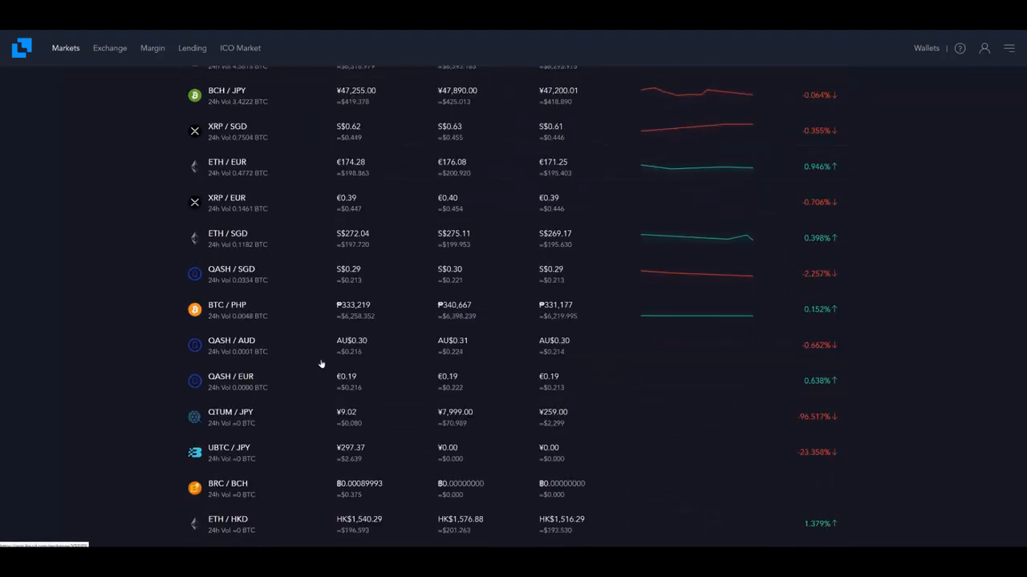
pyautogui.scroll(-3)
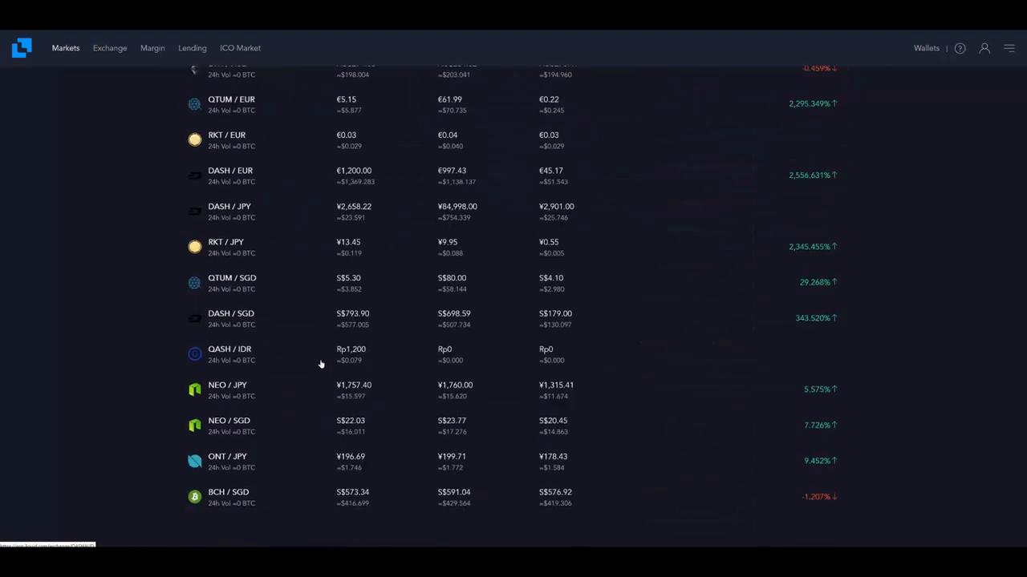
pyautogui.scroll(3)
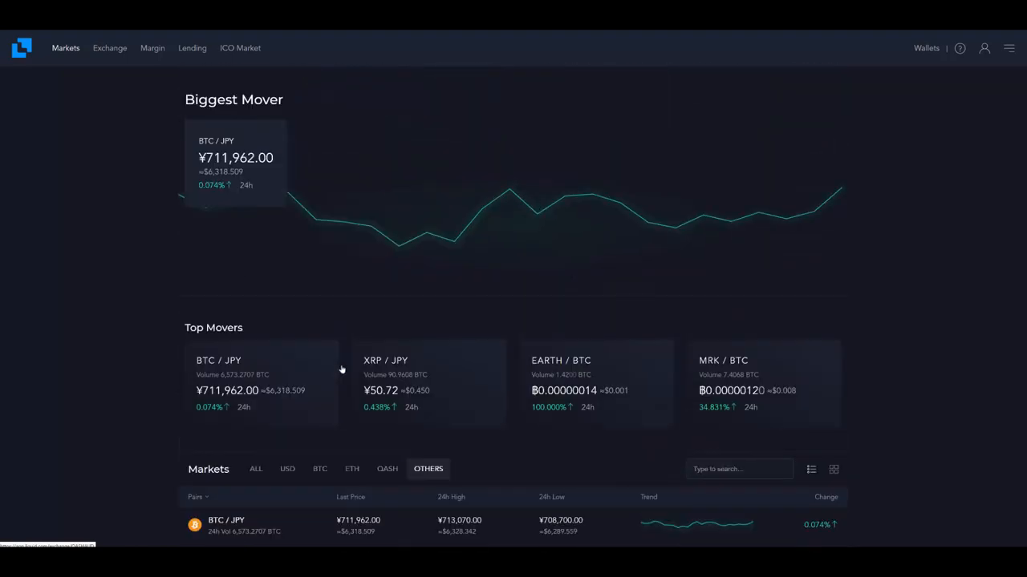
pyautogui.scroll(-3)
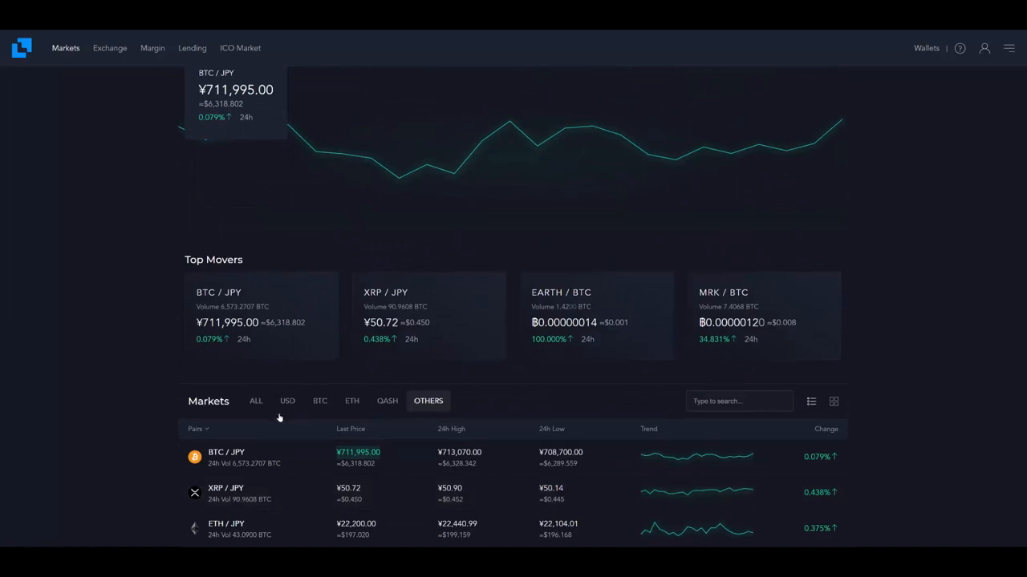
pyautogui.moveTo(359, 432)
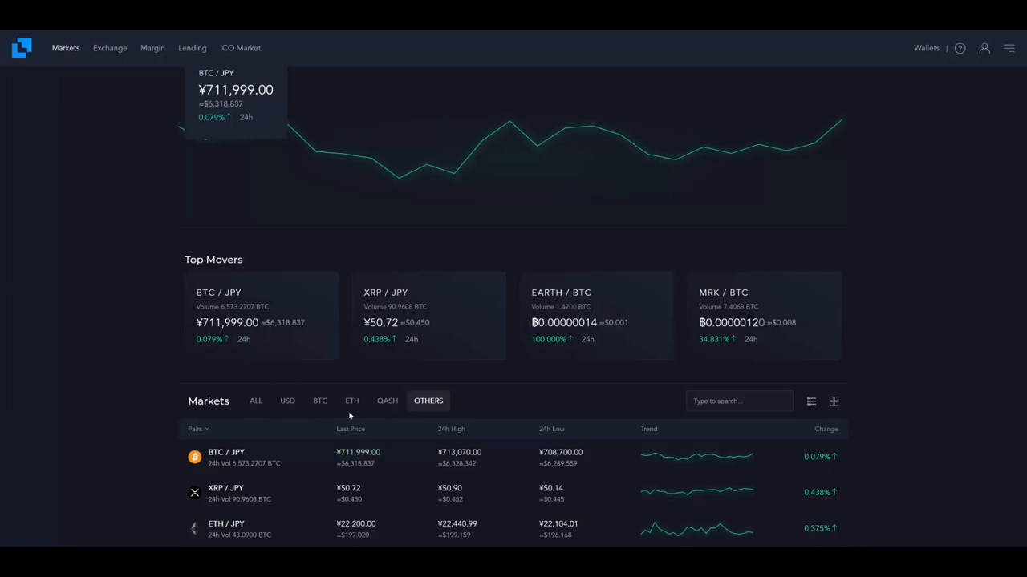
pyautogui.scroll(-3)
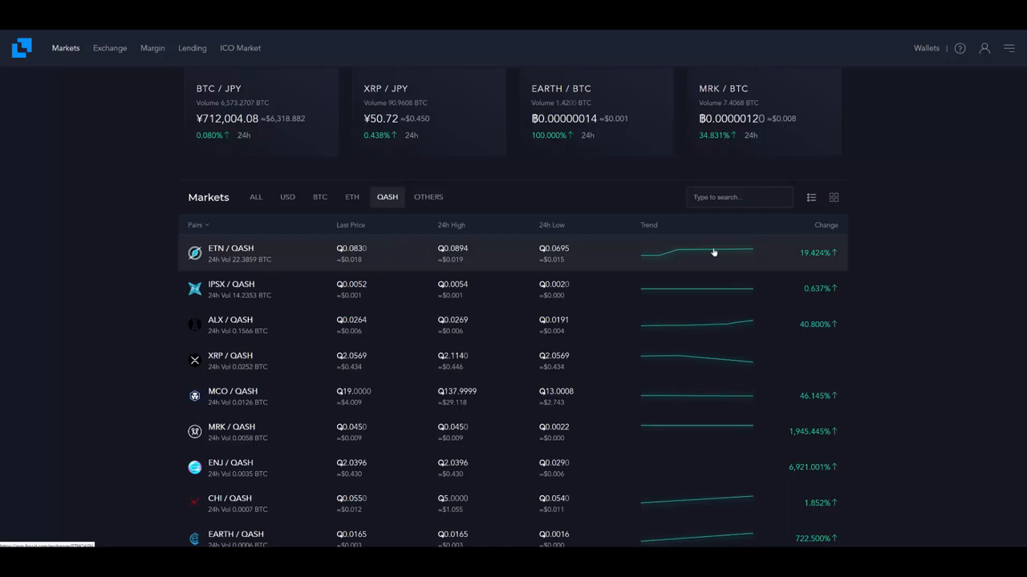
pyautogui.moveTo(617, 272)
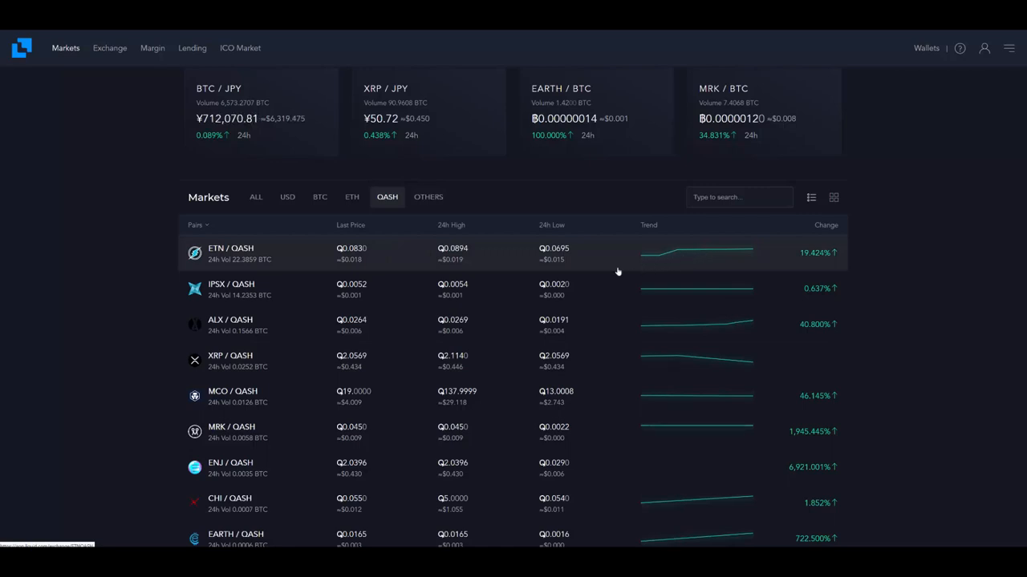
pyautogui.moveTo(696, 244)
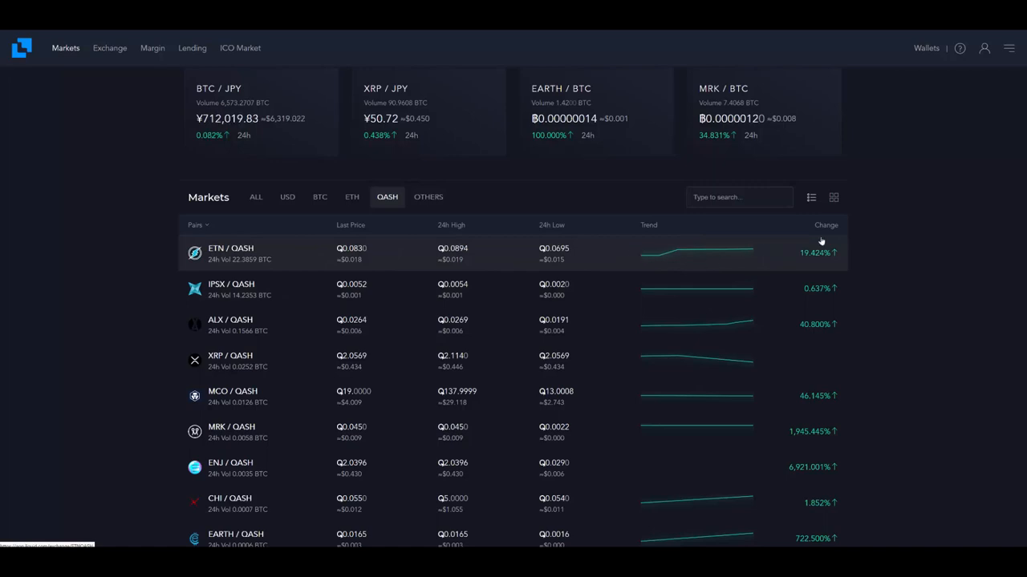
pyautogui.moveTo(847, 205)
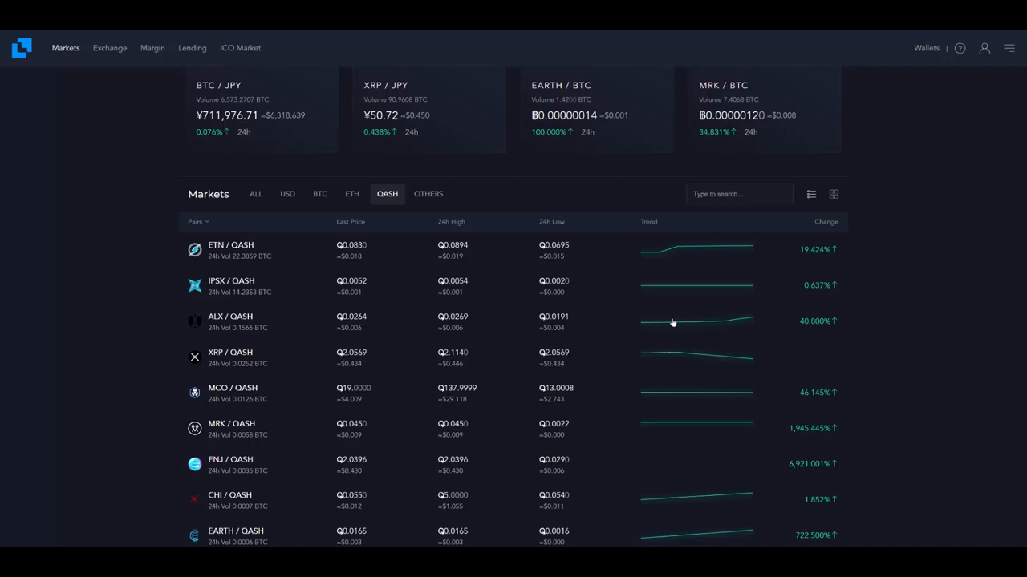
pyautogui.scroll(-3)
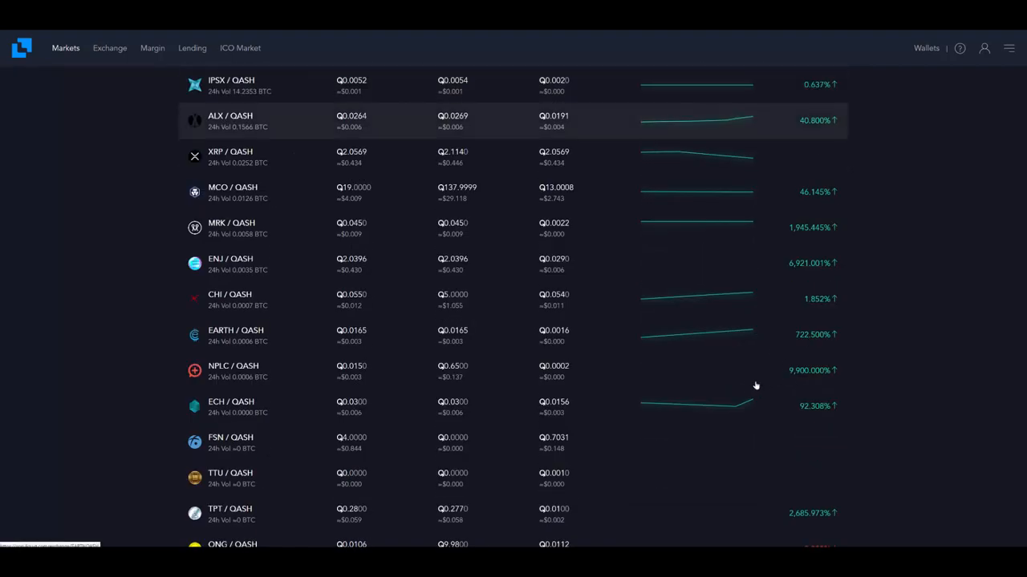
pyautogui.moveTo(568, 398)
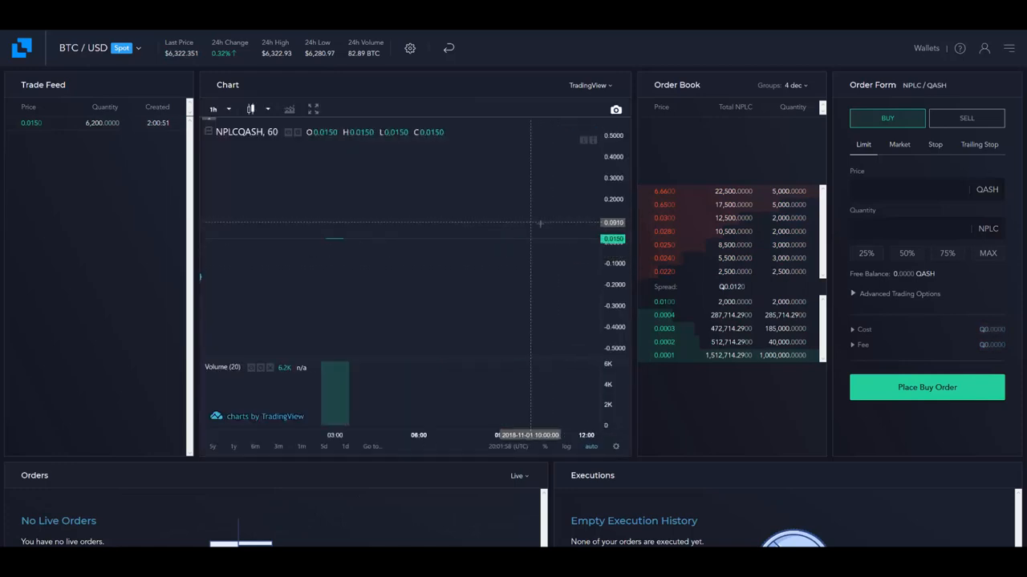
# Step: Return from NPLC/QASH trading to the Markets overview with biggest and top movers
pyautogui.click(66, 48)
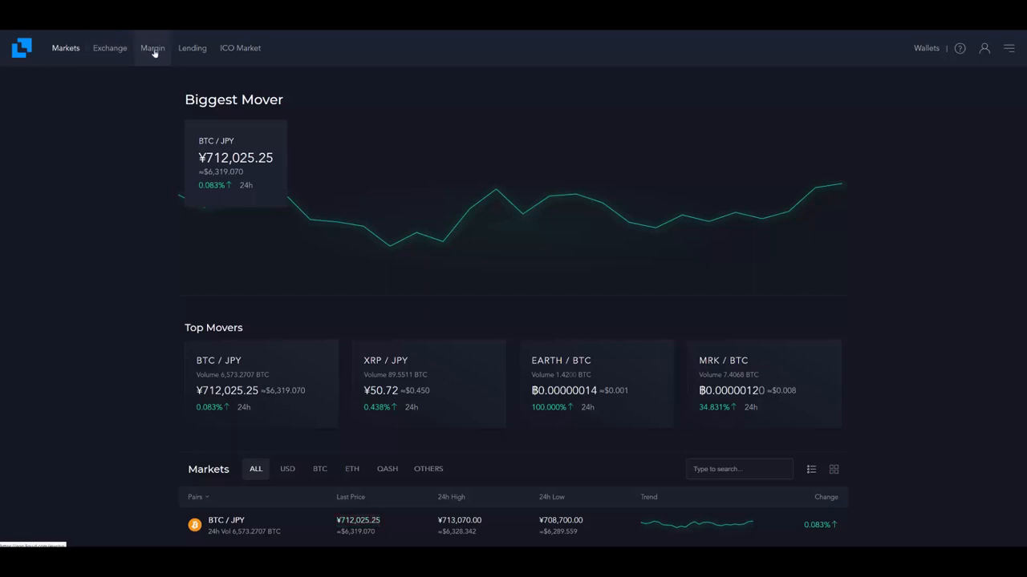
pyautogui.click(150, 48)
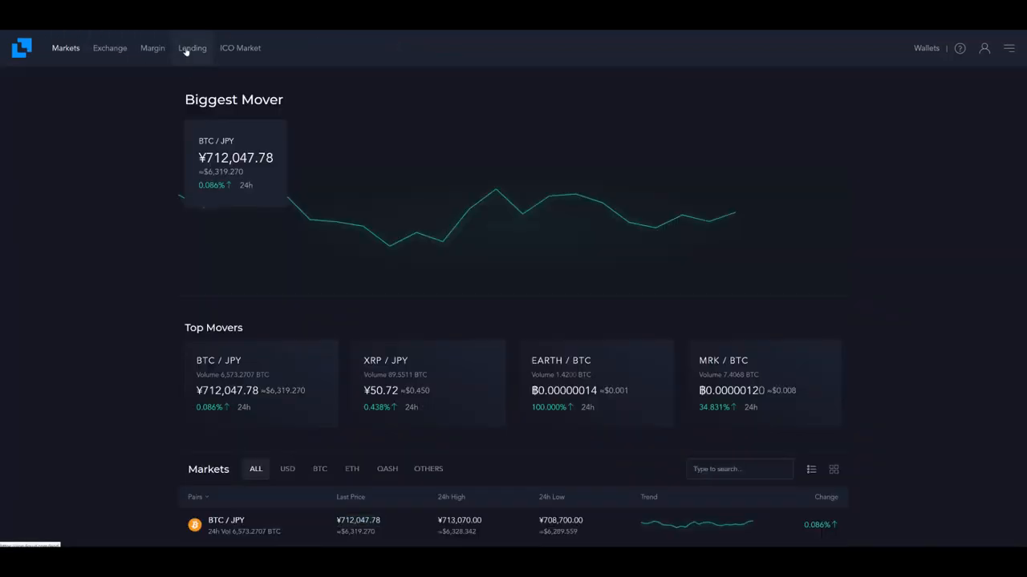
pyautogui.click(193, 48)
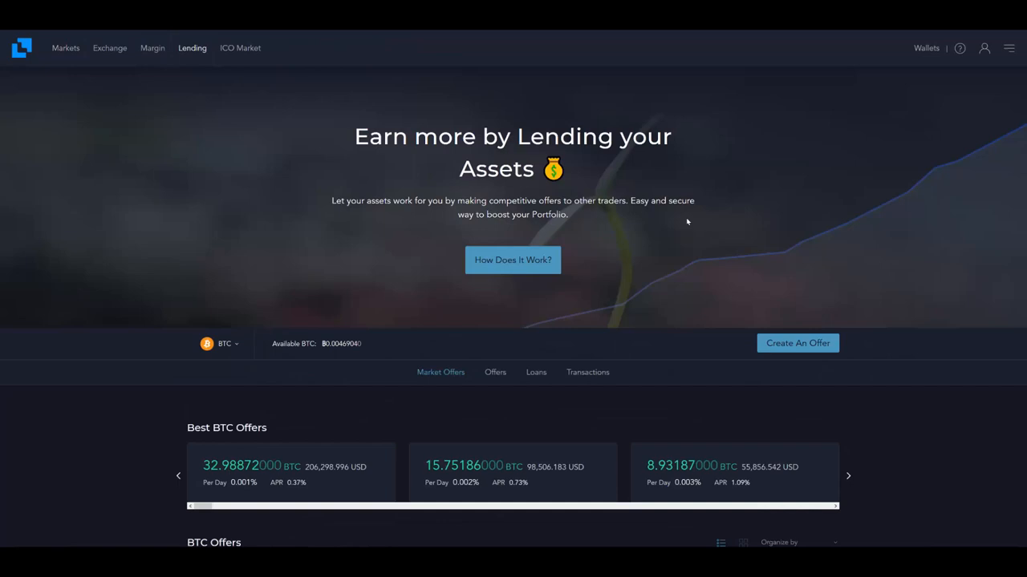
pyautogui.scroll(-3)
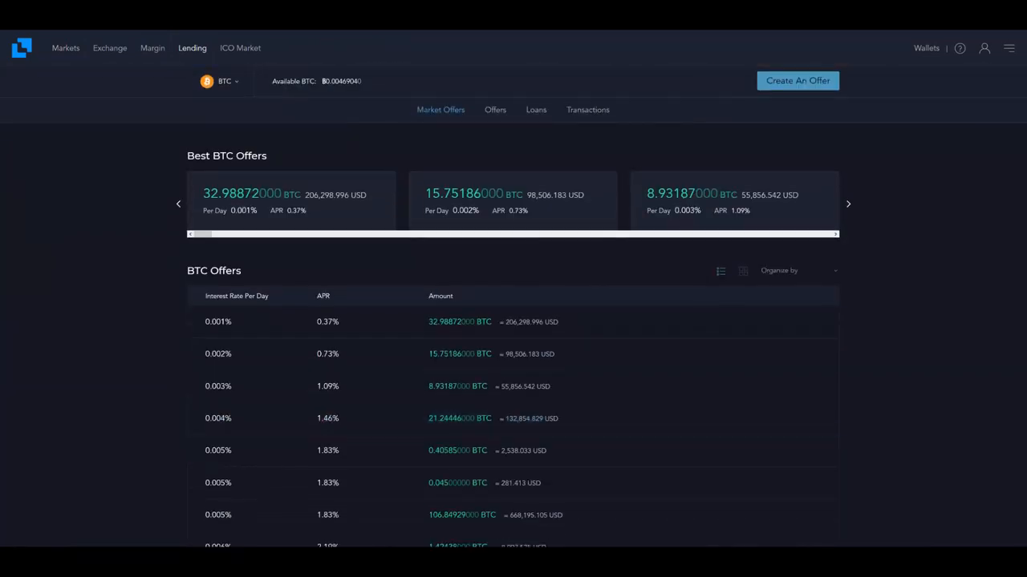
pyautogui.moveTo(869, 231)
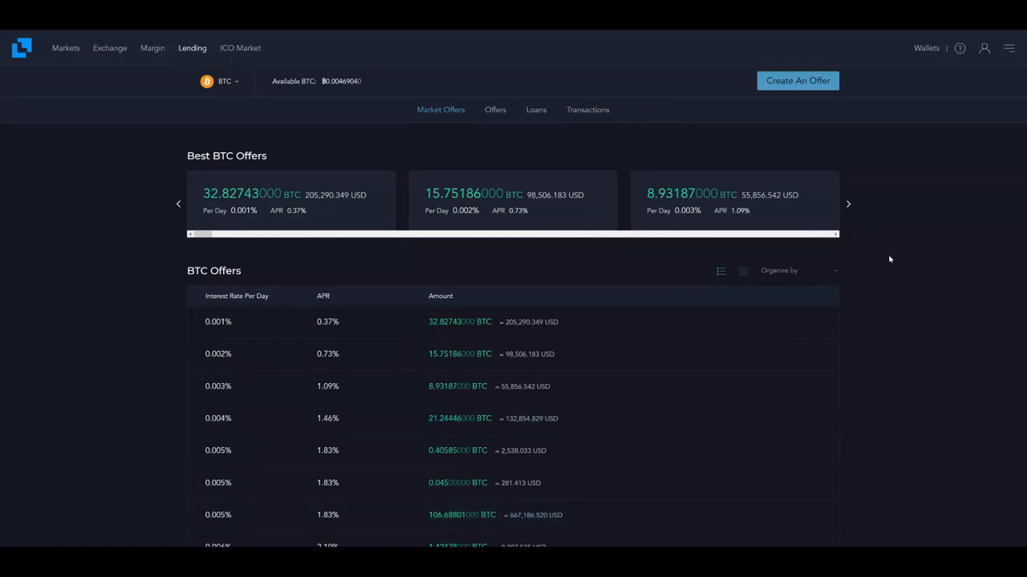
pyautogui.moveTo(883, 260)
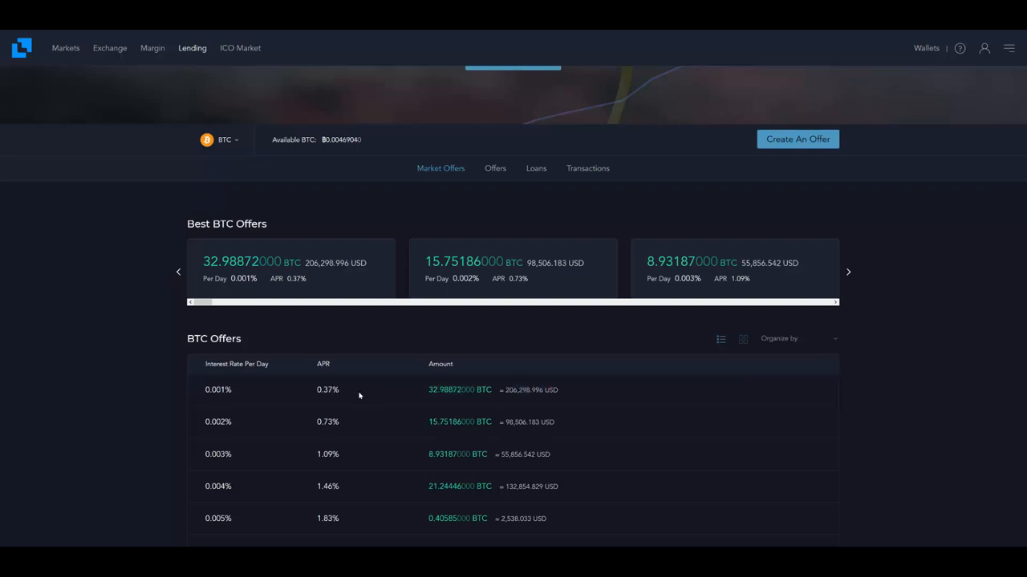
pyautogui.moveTo(327, 406)
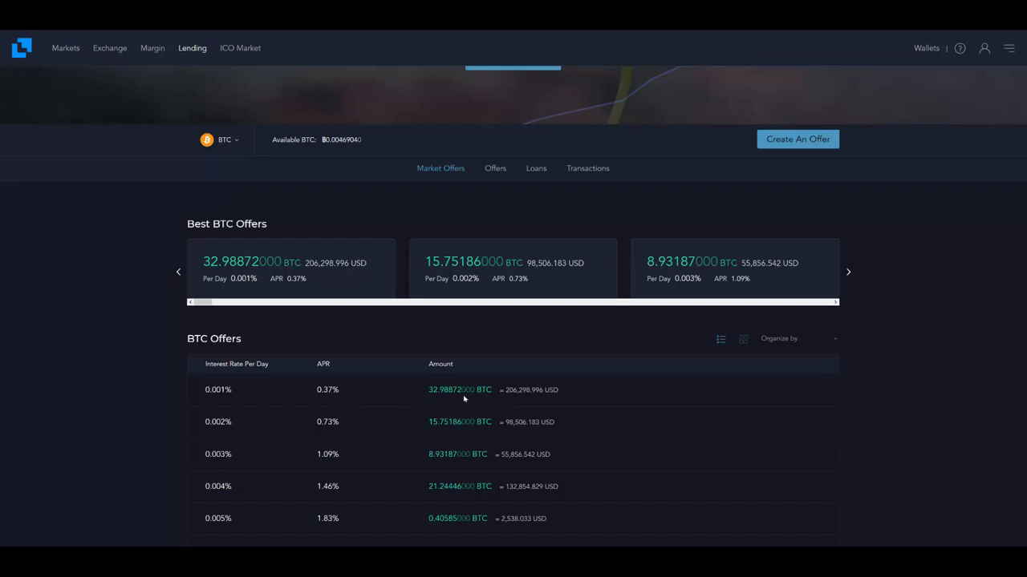
pyautogui.moveTo(534, 398)
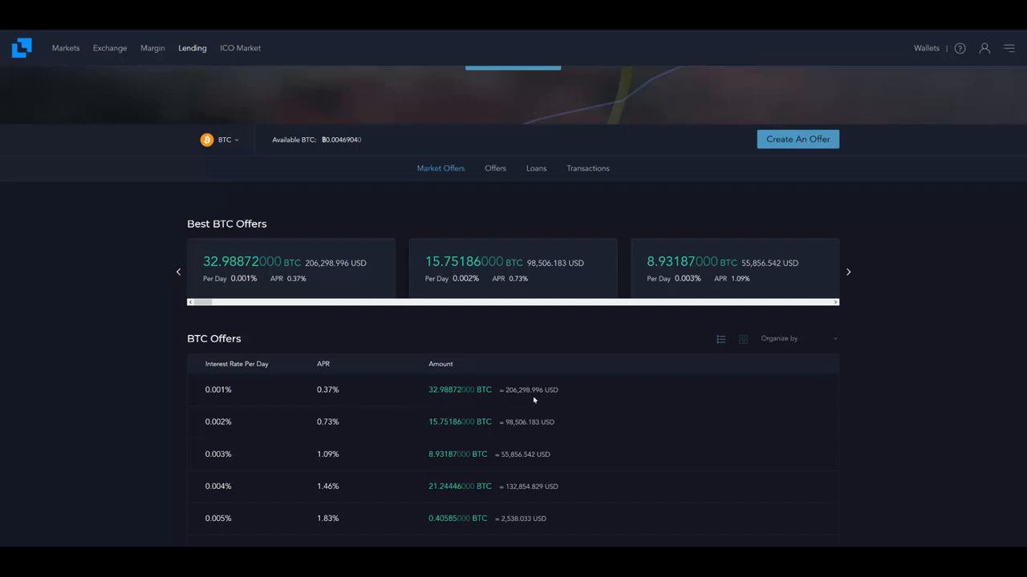
pyautogui.scroll(-3)
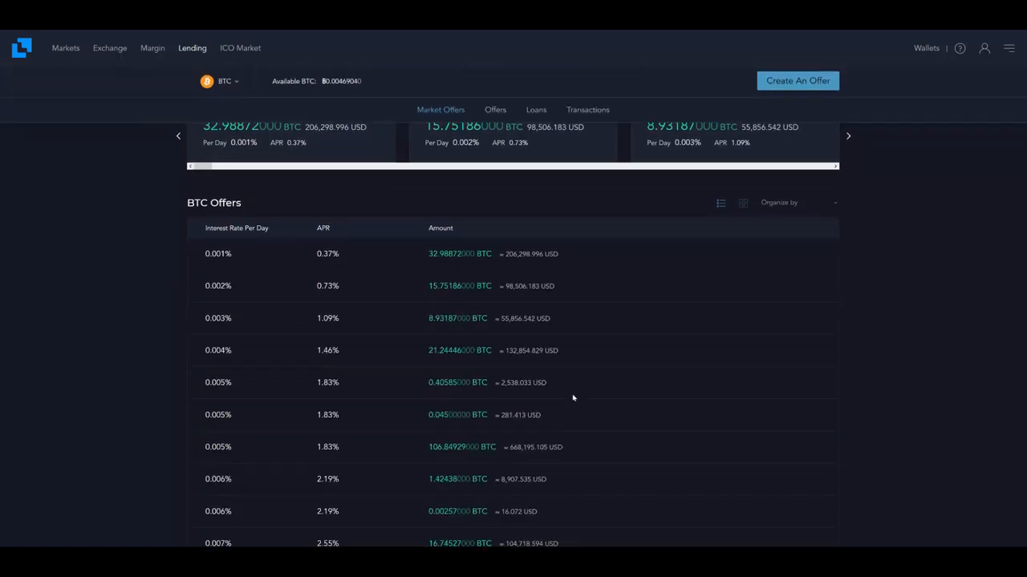
pyautogui.scroll(-3)
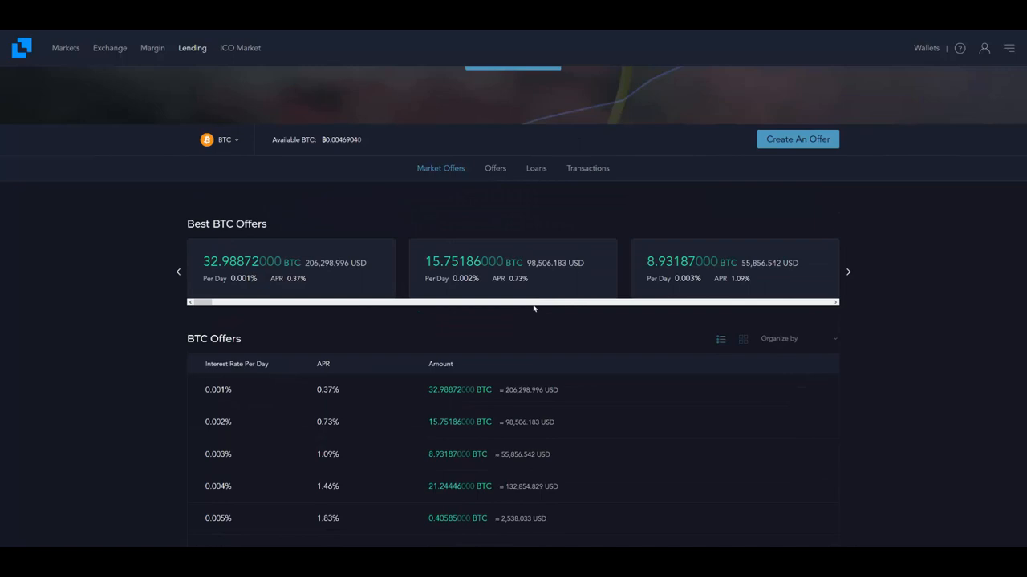
pyautogui.moveTo(462, 388)
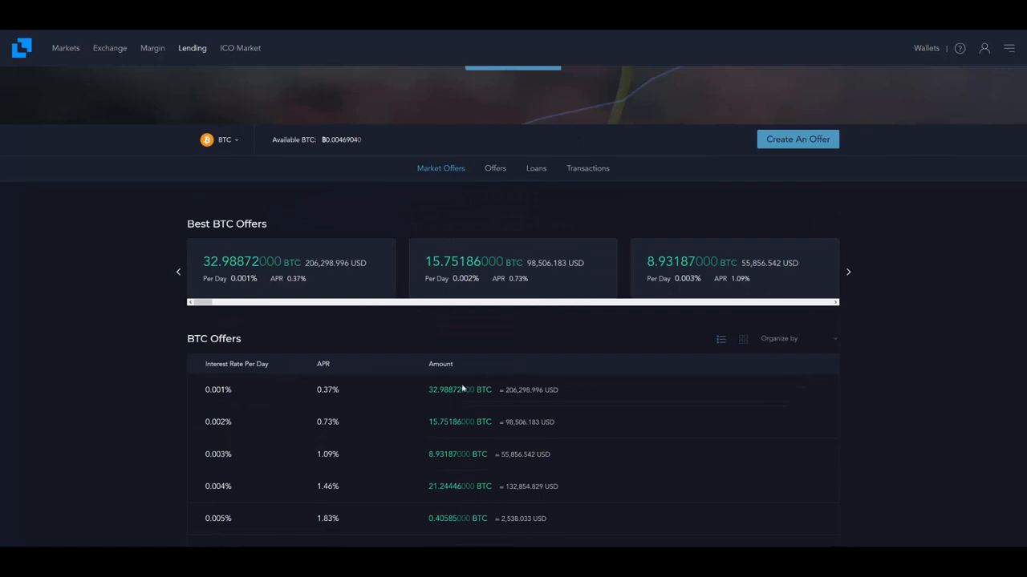
pyautogui.moveTo(216, 287)
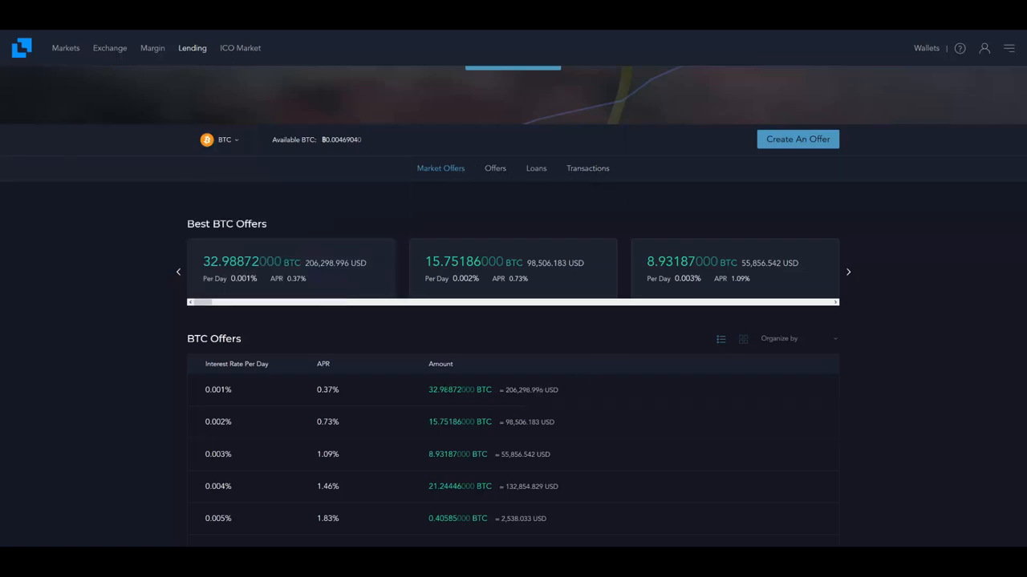
pyautogui.scroll(-3)
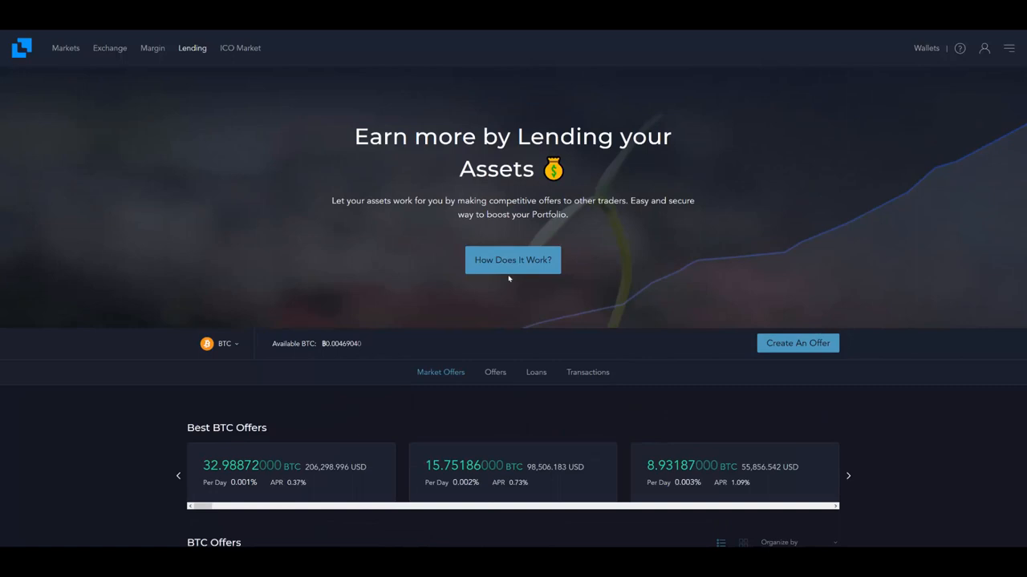
# Step: Open the 'What is a Loan Offer?' explanation via 'How Does It Work?' on the Lending page
pyautogui.click(513, 260)
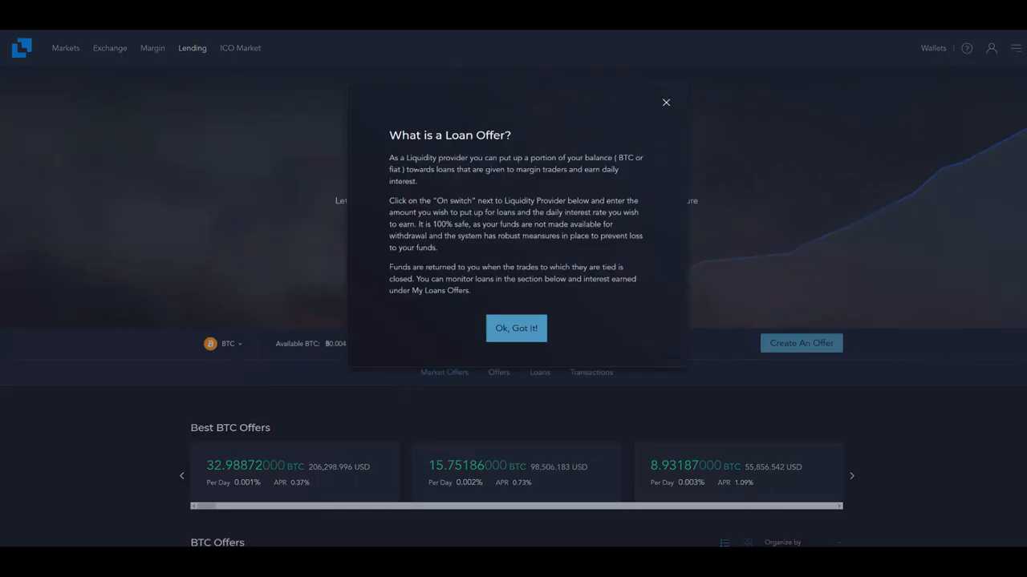
pyautogui.moveTo(602, 167)
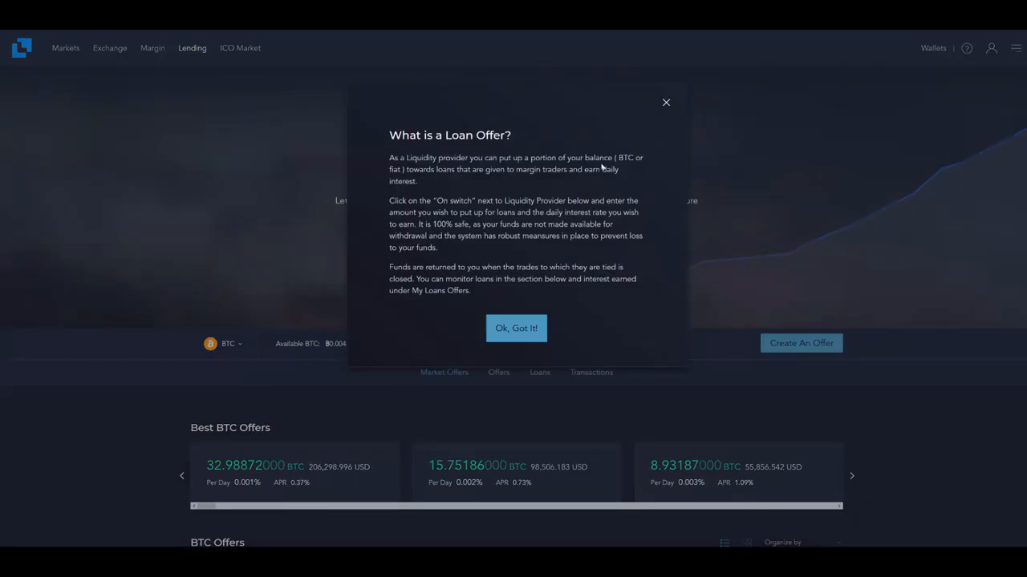
pyautogui.moveTo(510, 180)
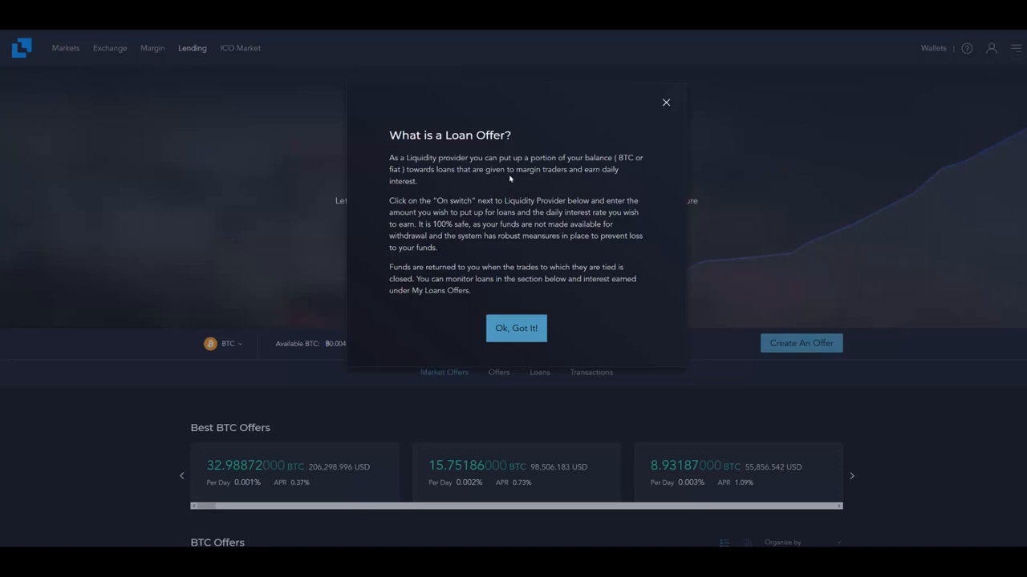
pyautogui.moveTo(593, 183)
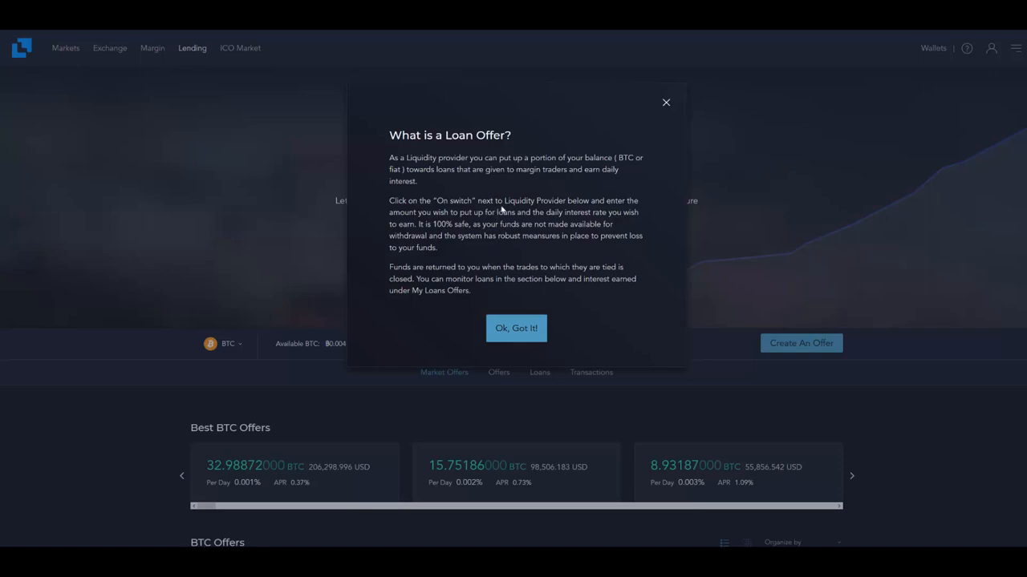
pyautogui.moveTo(600, 210)
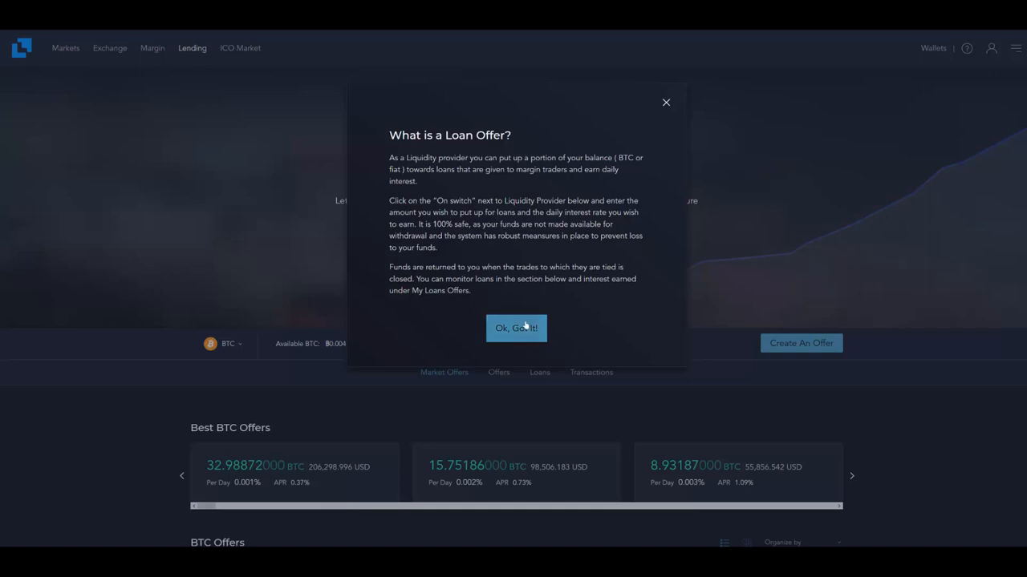
pyautogui.click(516, 327)
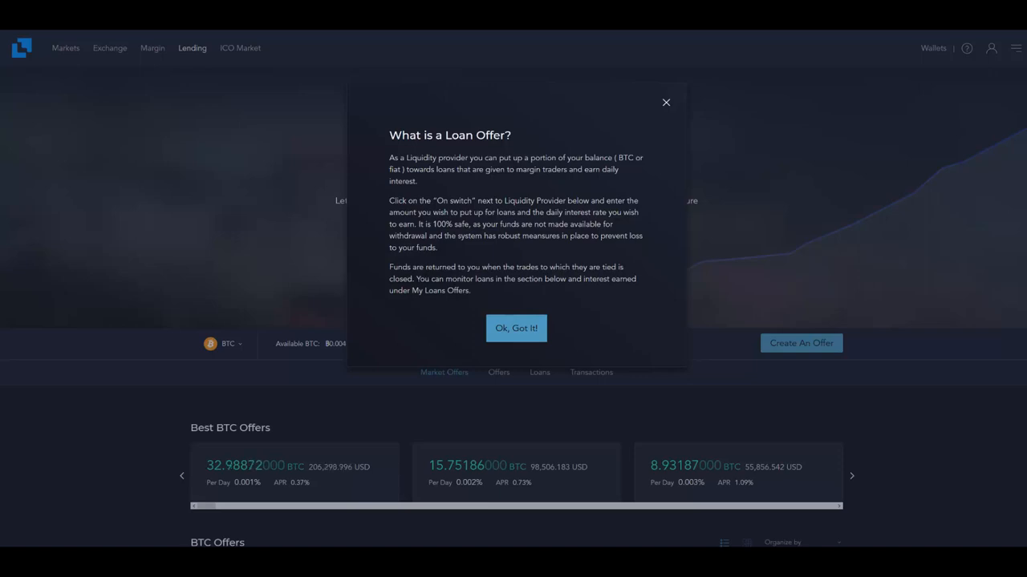
pyautogui.moveTo(513, 289)
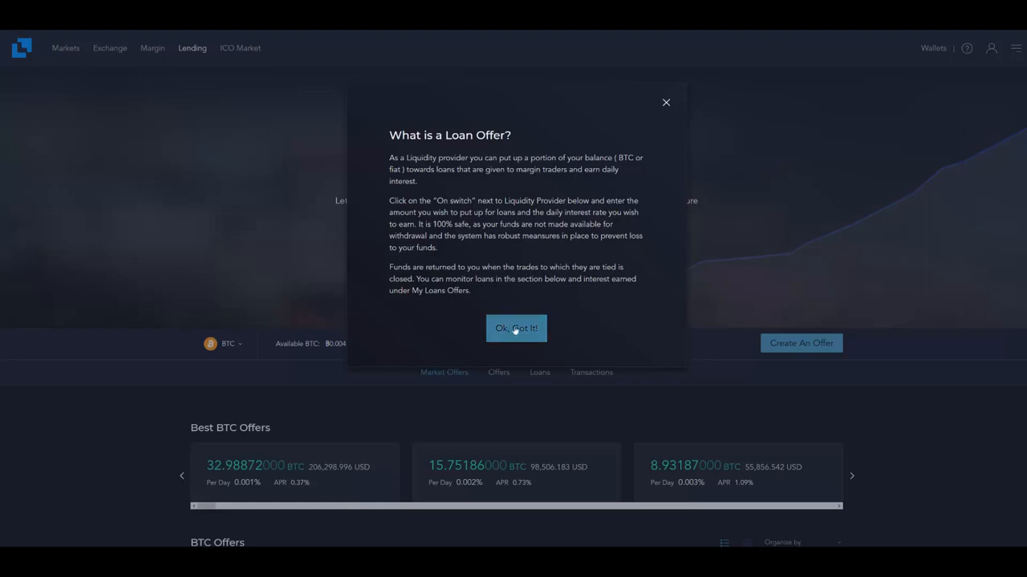
# Step: Dismiss the loan offer popup, view your own lending Offers, then go to ICO Market
pyautogui.click(516, 328)
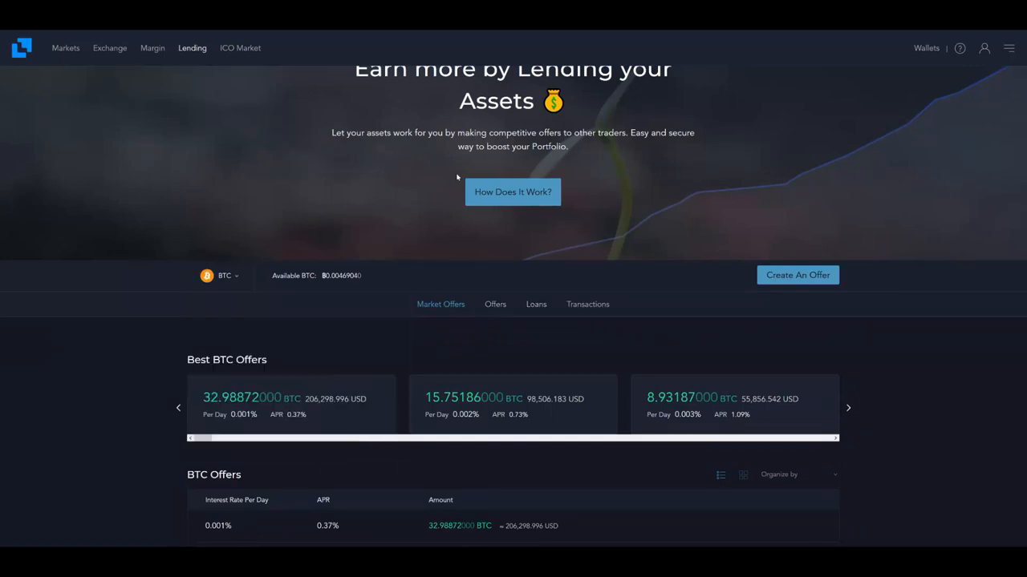
pyautogui.moveTo(533, 229)
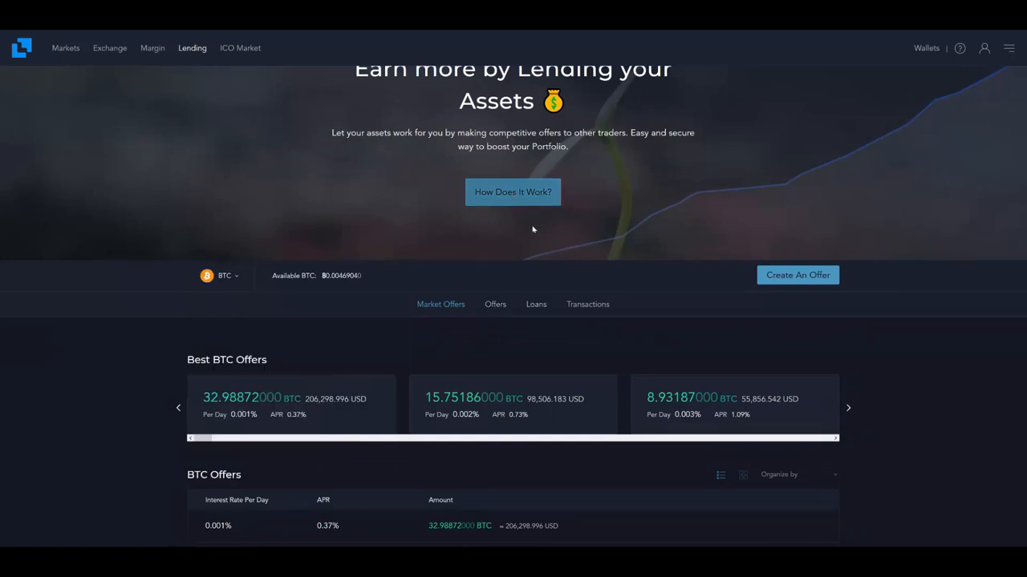
pyautogui.moveTo(684, 323)
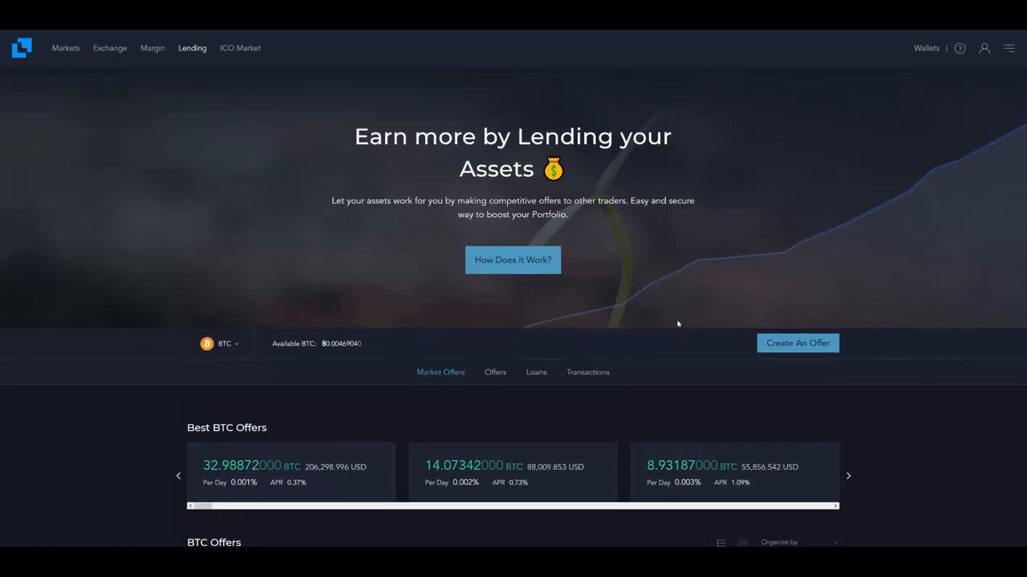
pyautogui.scroll(-3)
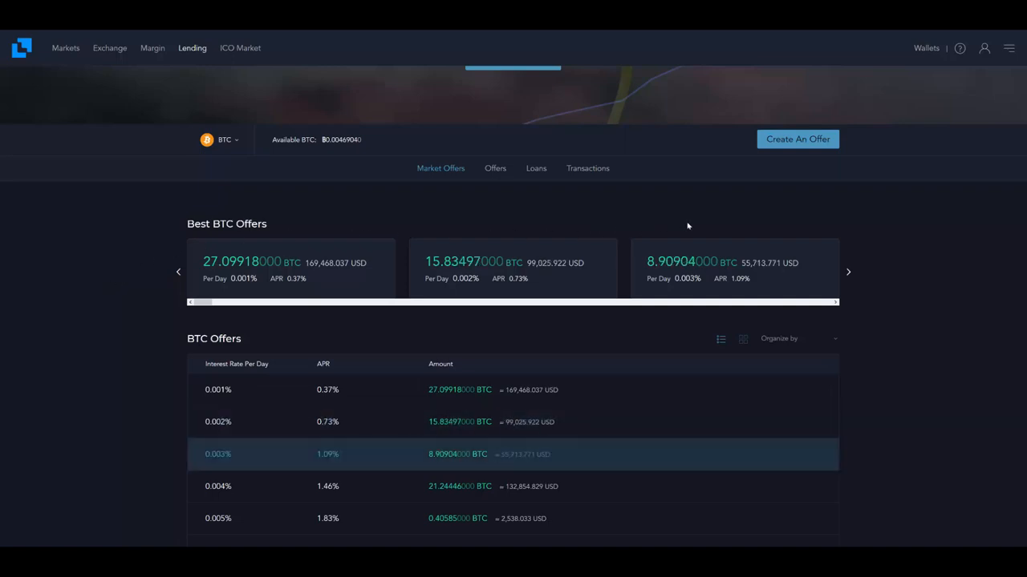
pyautogui.scroll(3)
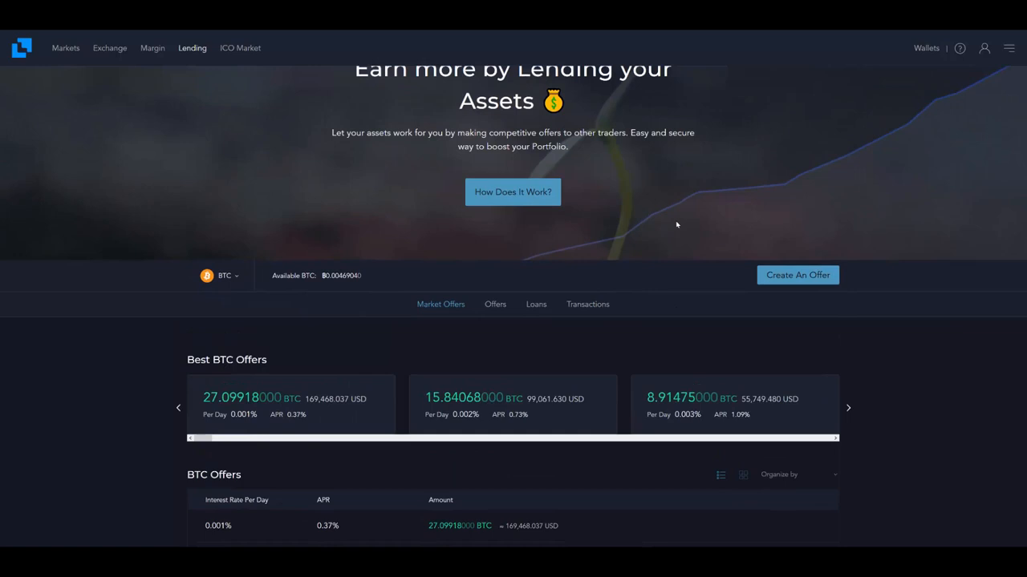
pyautogui.click(494, 305)
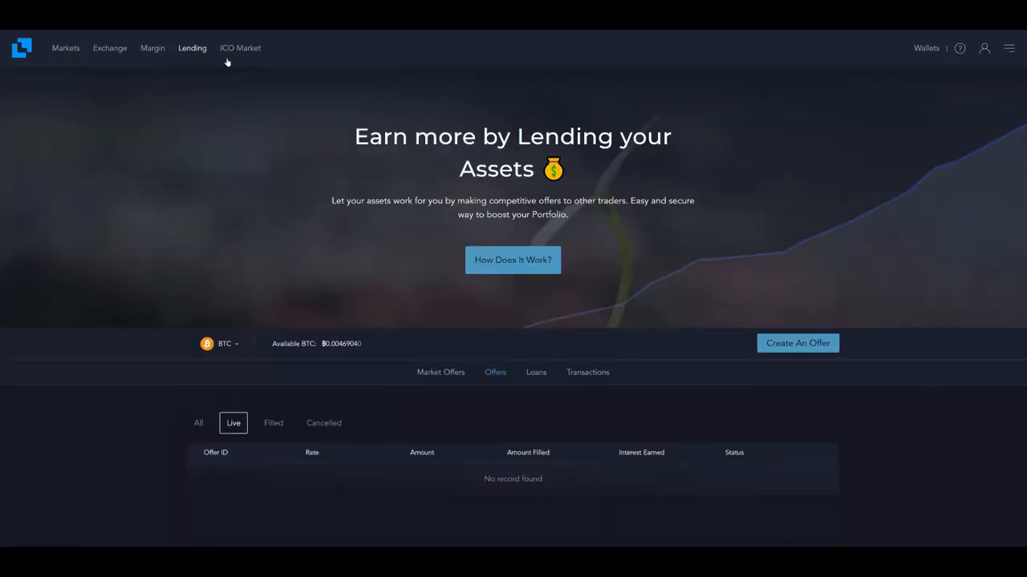
pyautogui.click(240, 48)
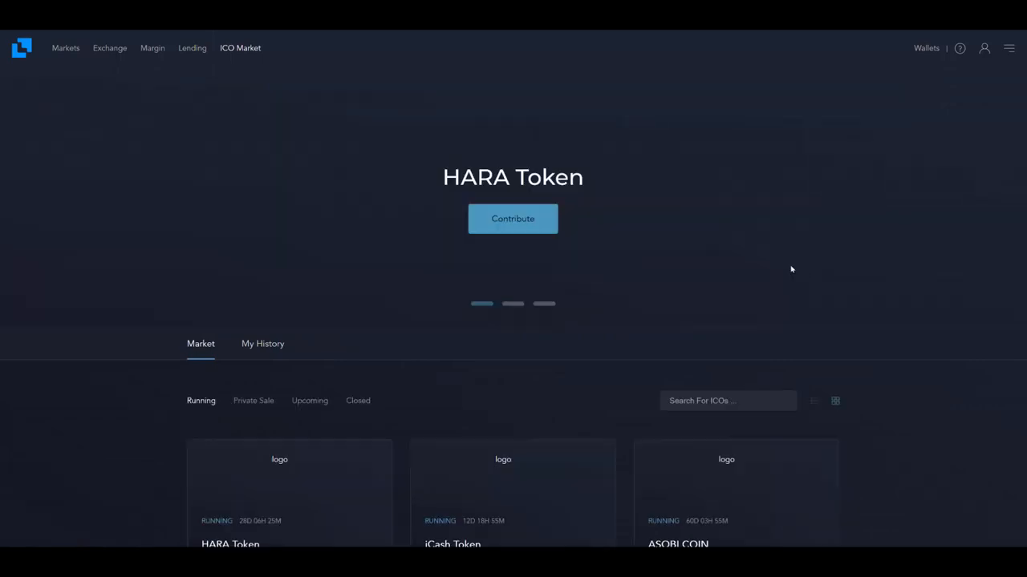
# Step: Scroll the running ICO cards and switch the ICO Market filter to Upcoming sales
pyautogui.scroll(-3)
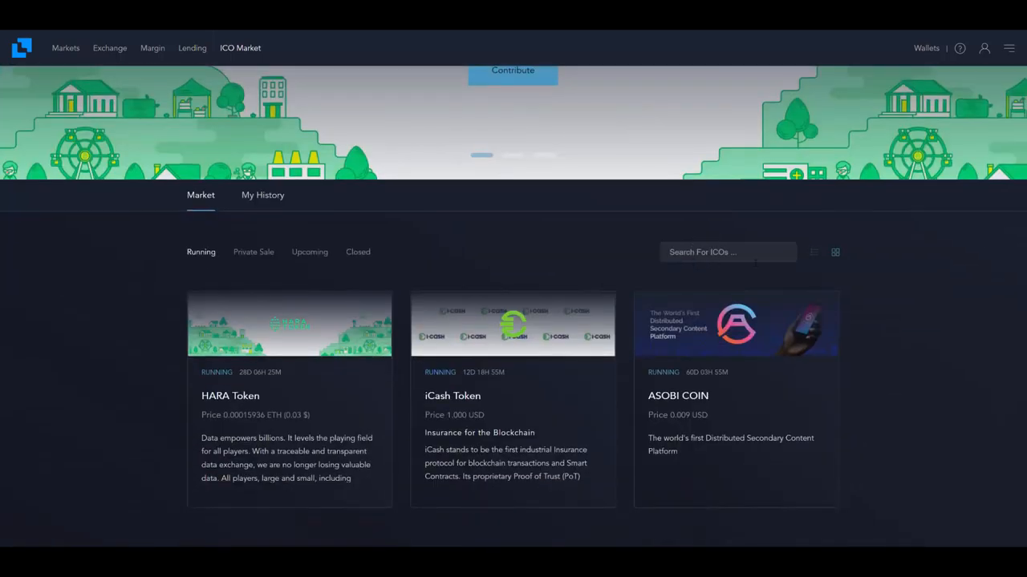
pyautogui.moveTo(908, 312)
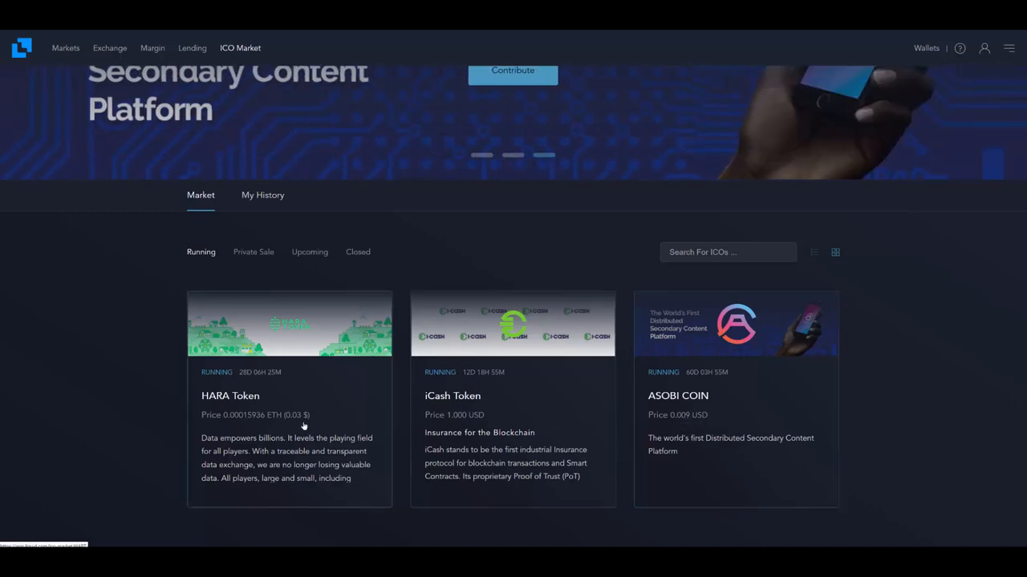
pyautogui.moveTo(334, 414)
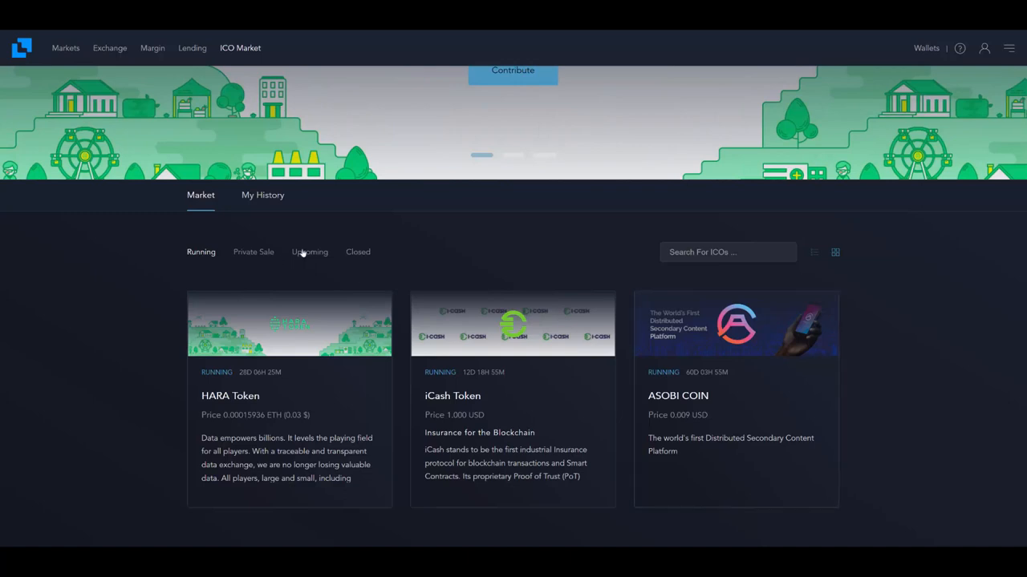
pyautogui.click(310, 252)
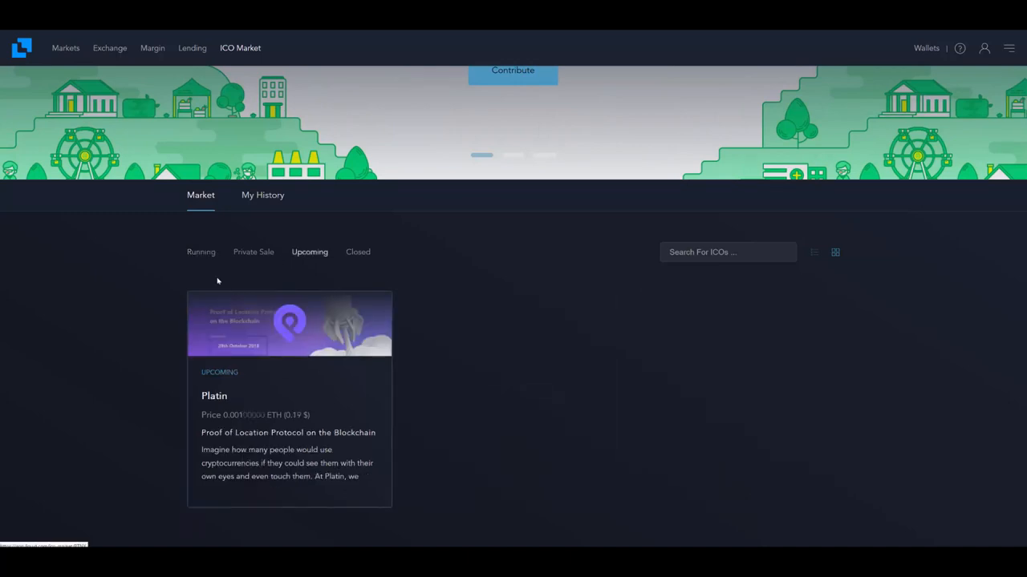
# Step: Return to the running sales and open the HARA Token offering's detail page
pyautogui.click(201, 252)
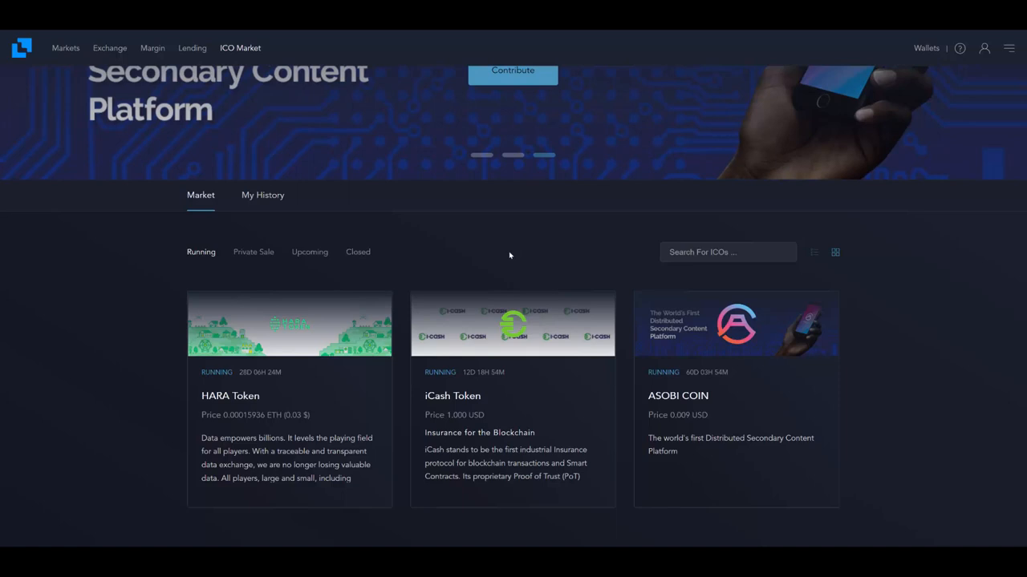
pyautogui.moveTo(507, 253)
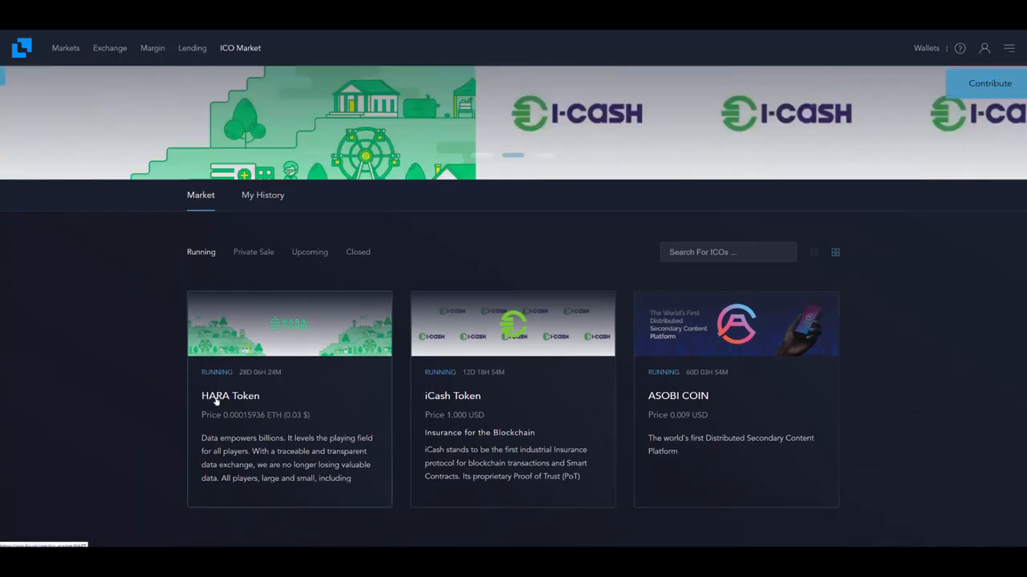
pyautogui.click(231, 395)
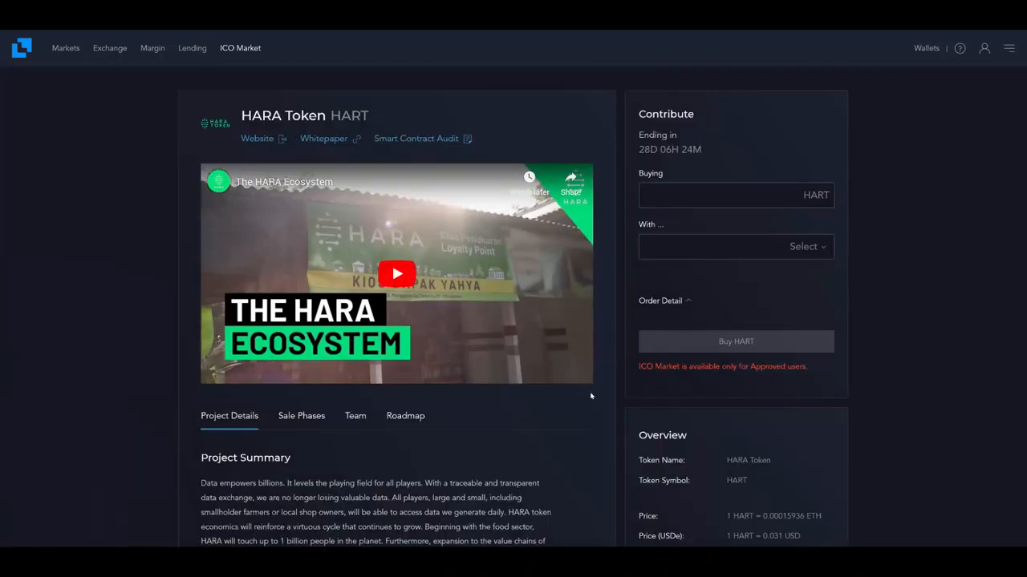
# Step: View the HARA Token's Sale Phases, Team and Roadmap sections in turn, ending on the roadmap
pyautogui.scroll(-3)
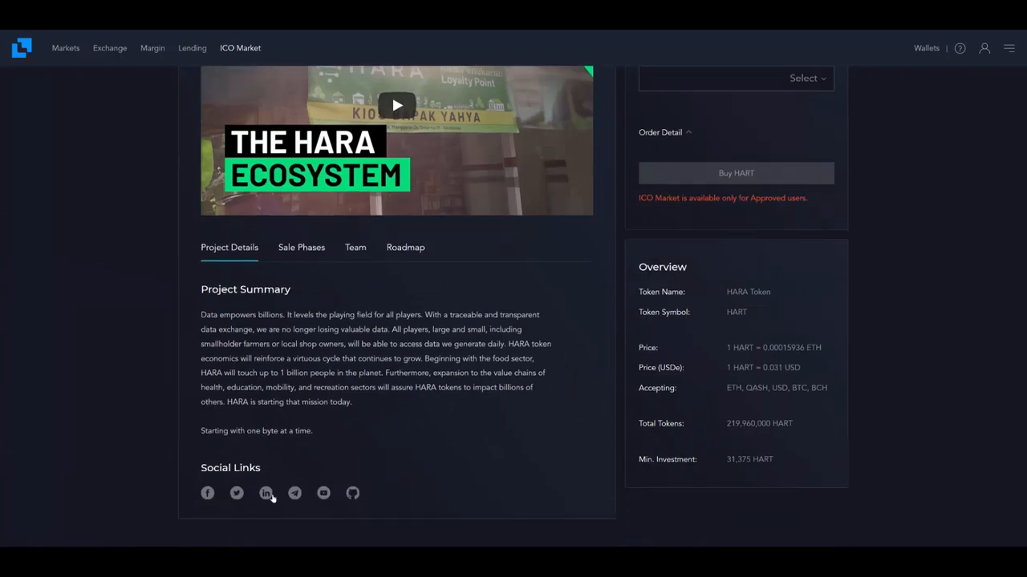
pyautogui.click(302, 247)
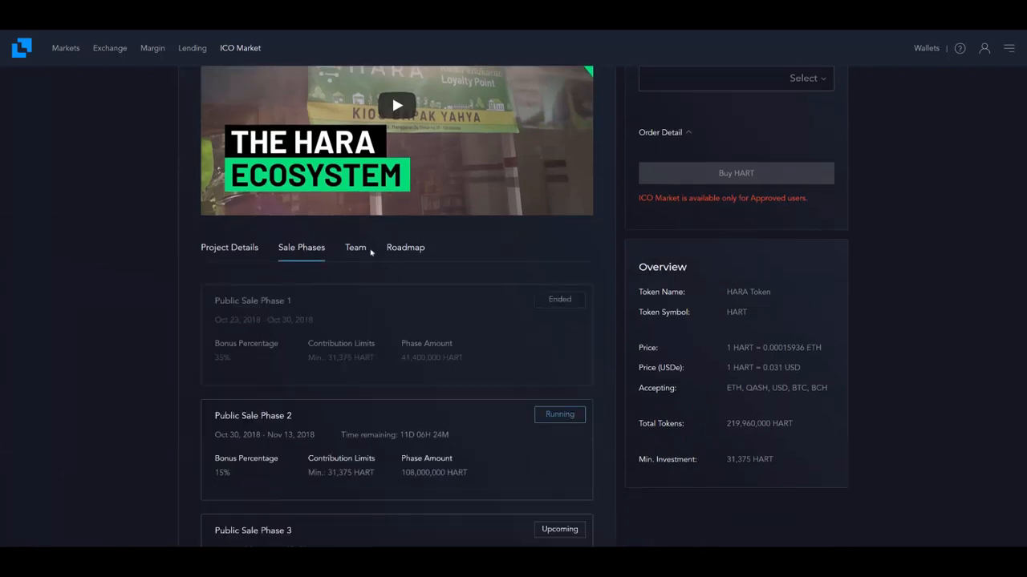
pyautogui.scroll(-3)
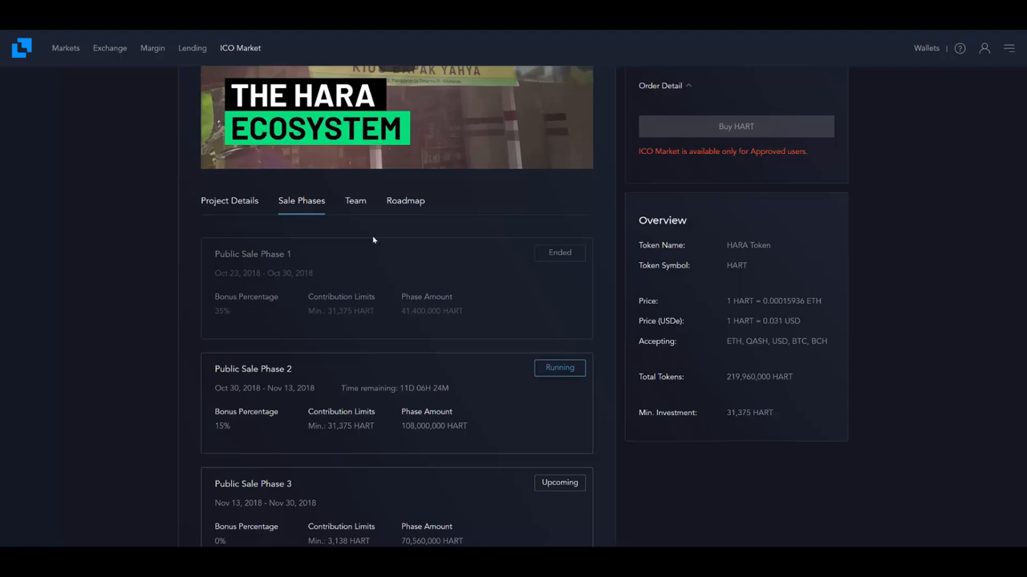
pyautogui.click(354, 201)
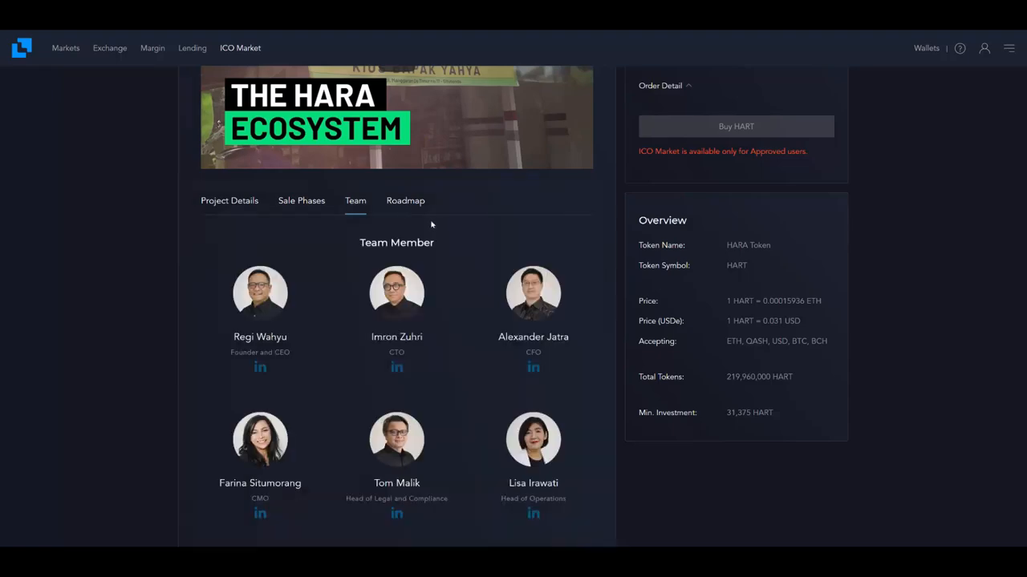
pyautogui.click(404, 201)
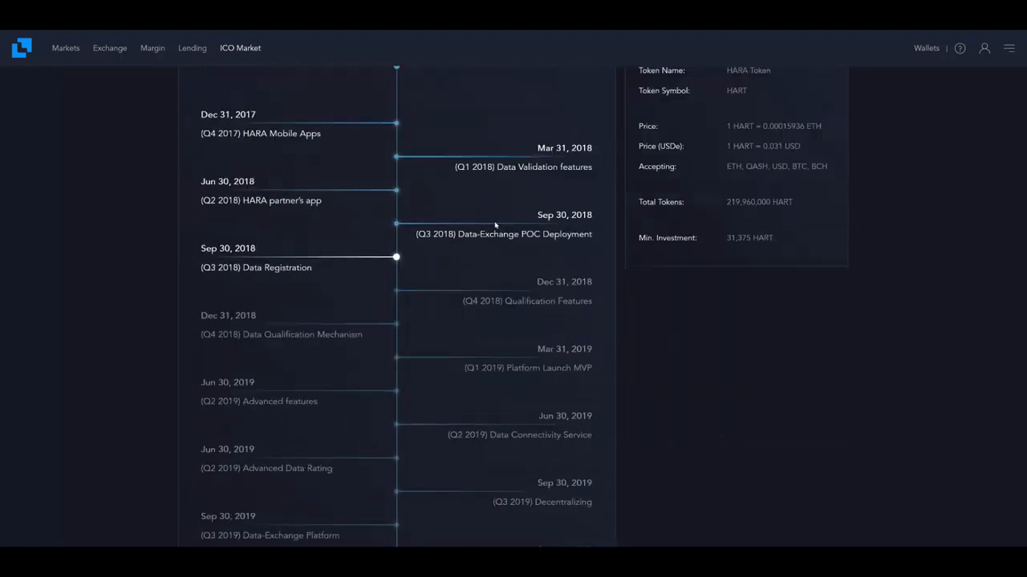
pyautogui.scroll(-3)
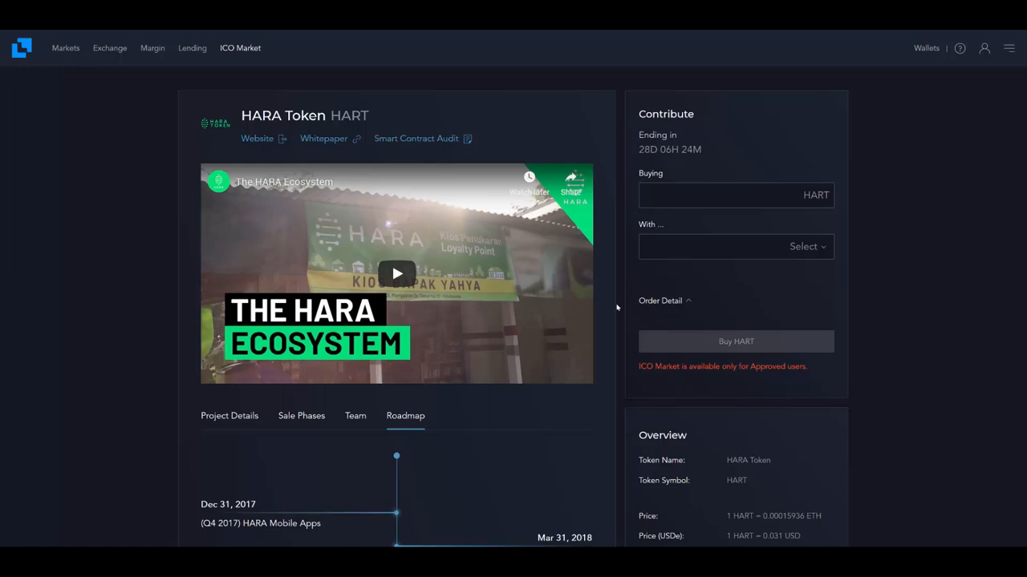
pyautogui.moveTo(609, 409)
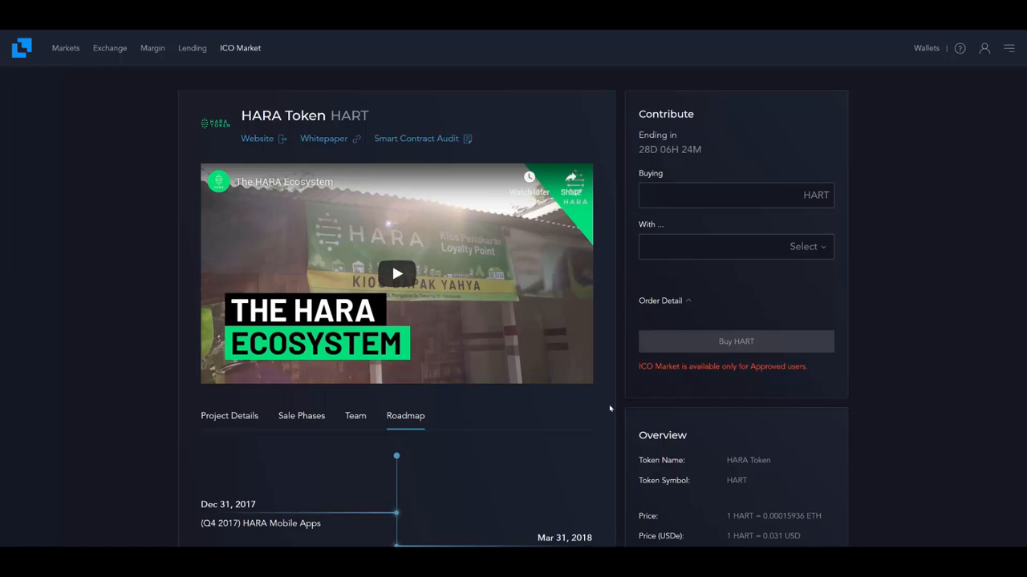
pyautogui.moveTo(137, 116)
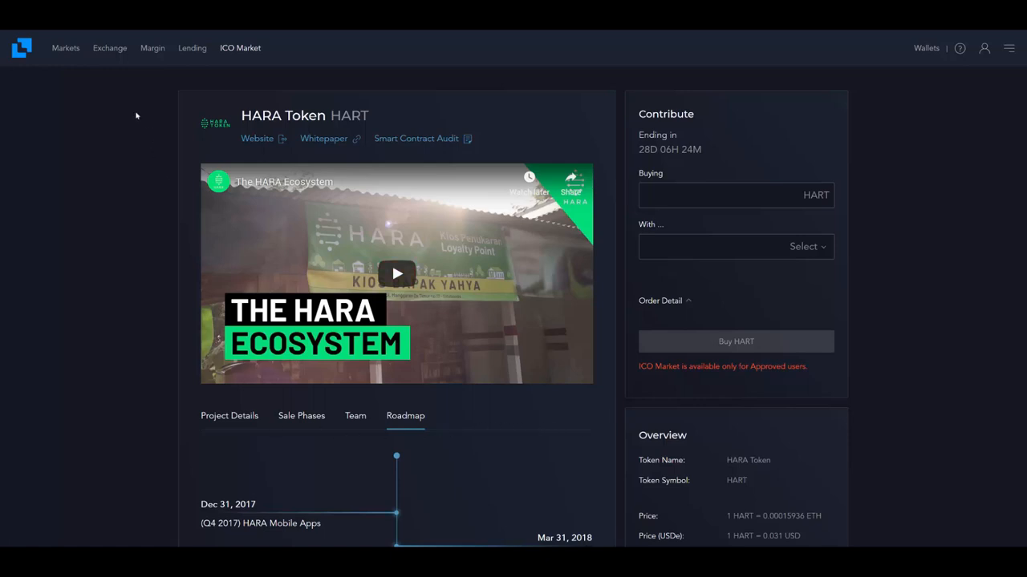
pyautogui.moveTo(136, 116)
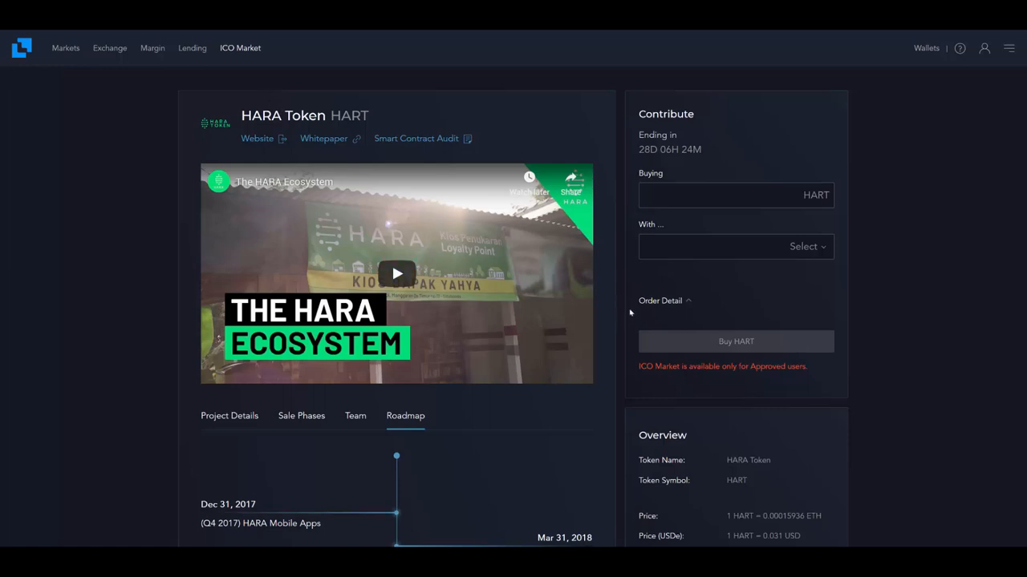
pyautogui.moveTo(601, 284)
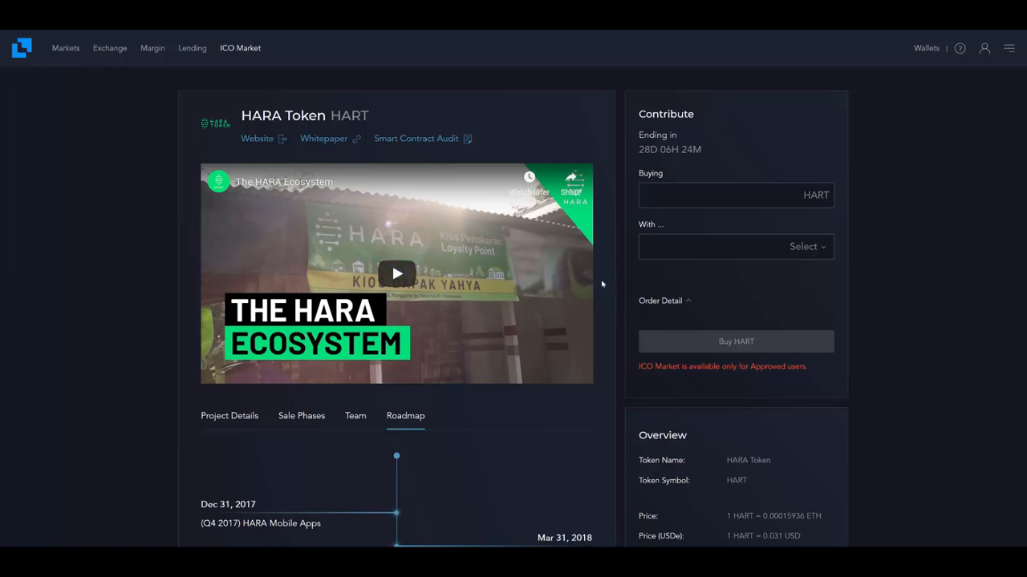
pyautogui.moveTo(234, 76)
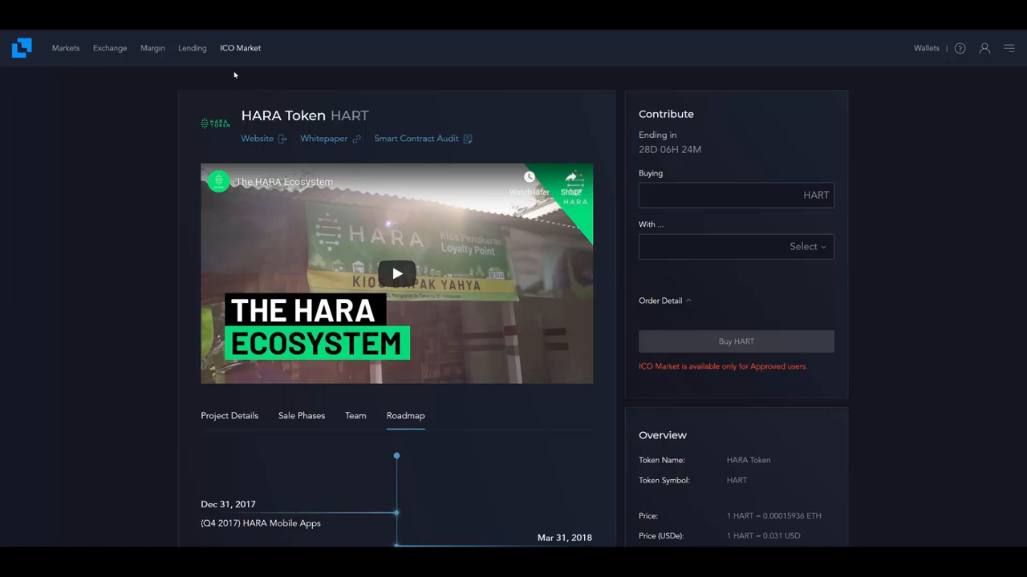
# Step: Leave the HARA Token page and return to the Markets overview of biggest and top movers
pyautogui.click(985, 48)
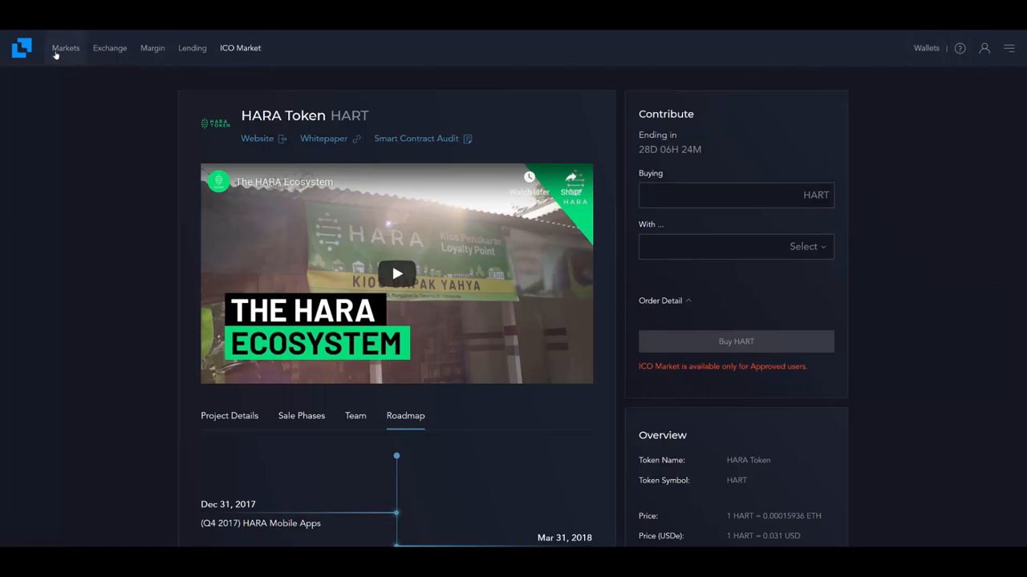
pyautogui.click(64, 48)
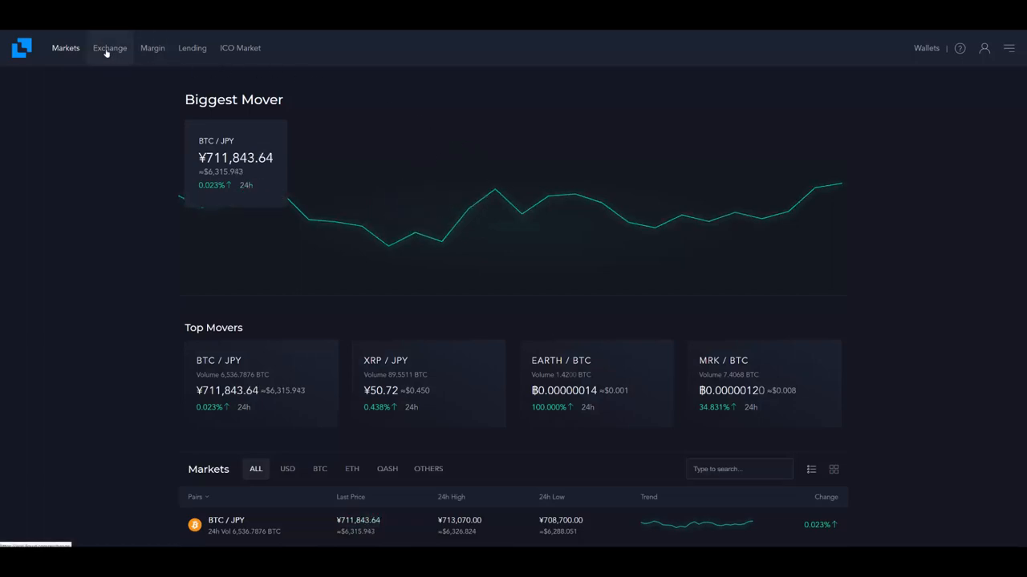
pyautogui.moveTo(338, 65)
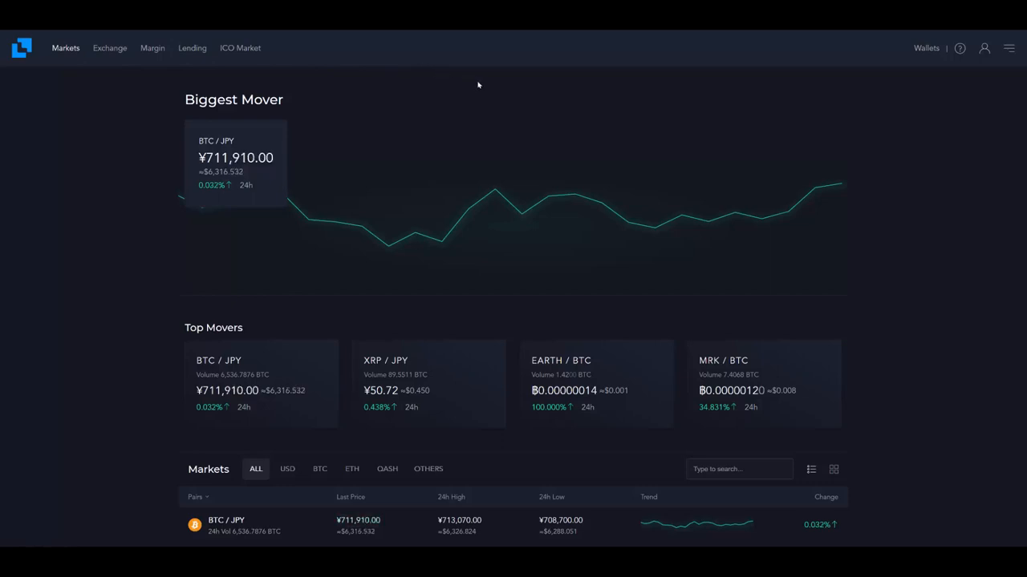
pyautogui.moveTo(470, 98)
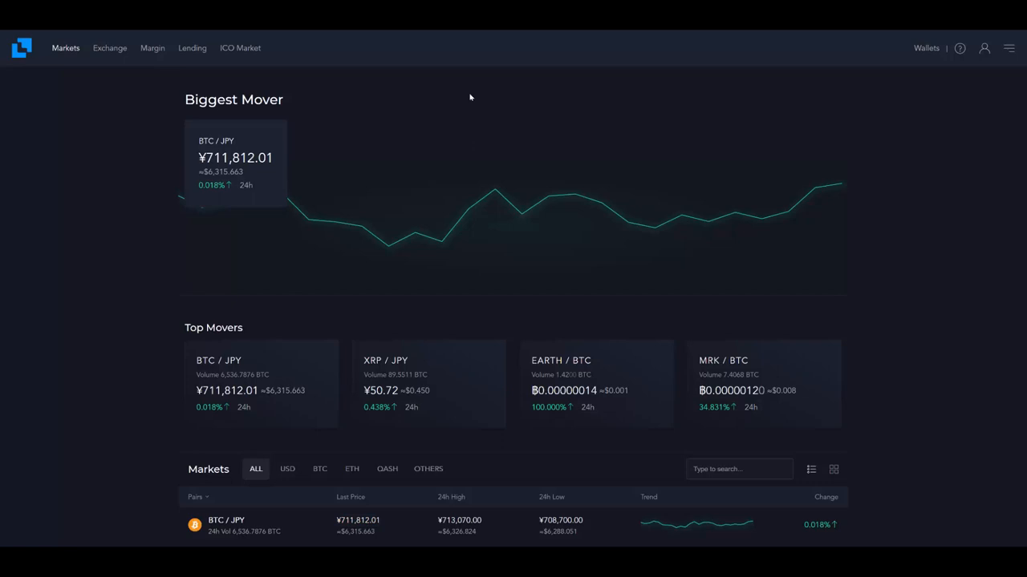
pyautogui.moveTo(439, 111)
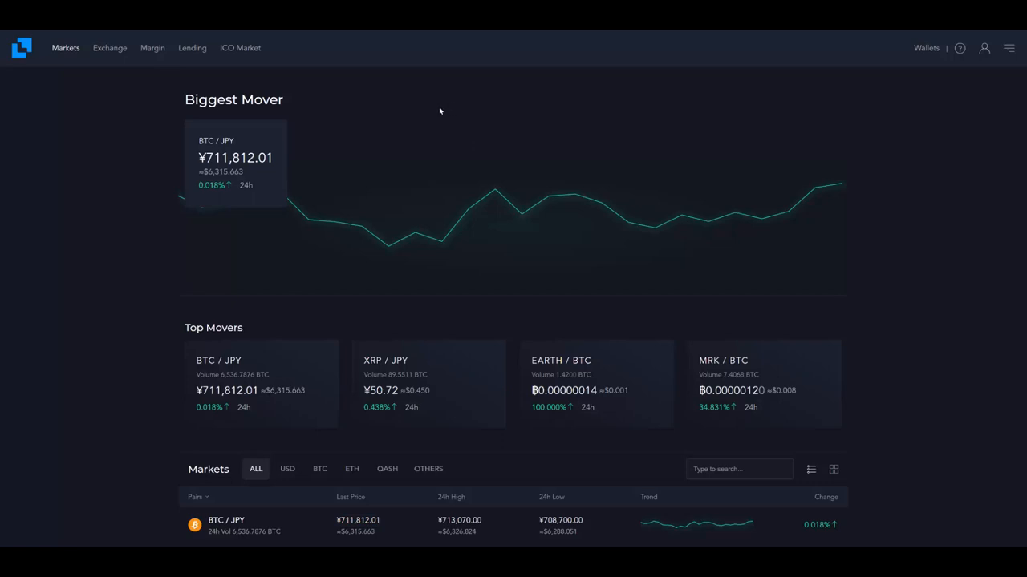
pyautogui.moveTo(438, 111)
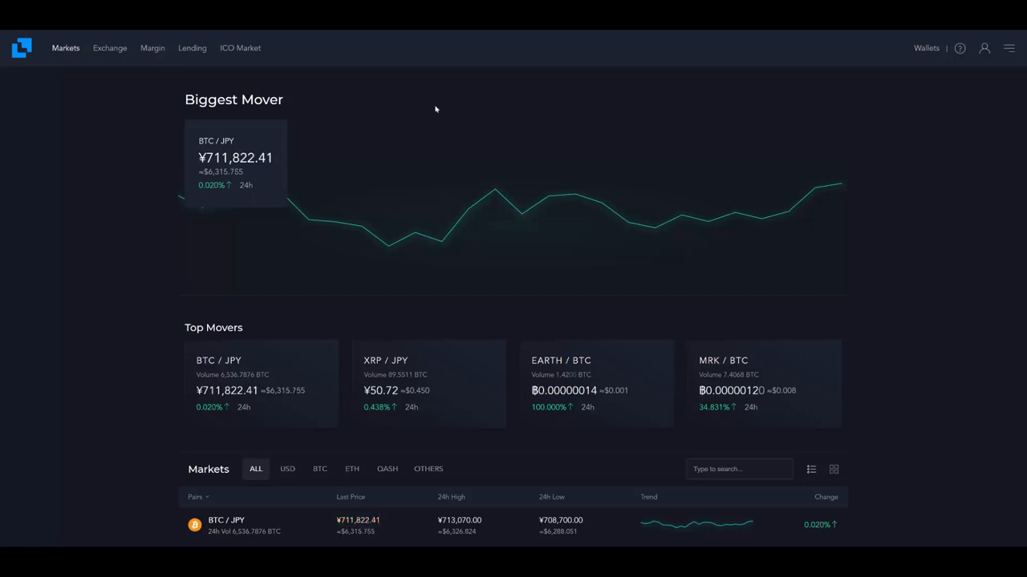
pyautogui.moveTo(443, 124)
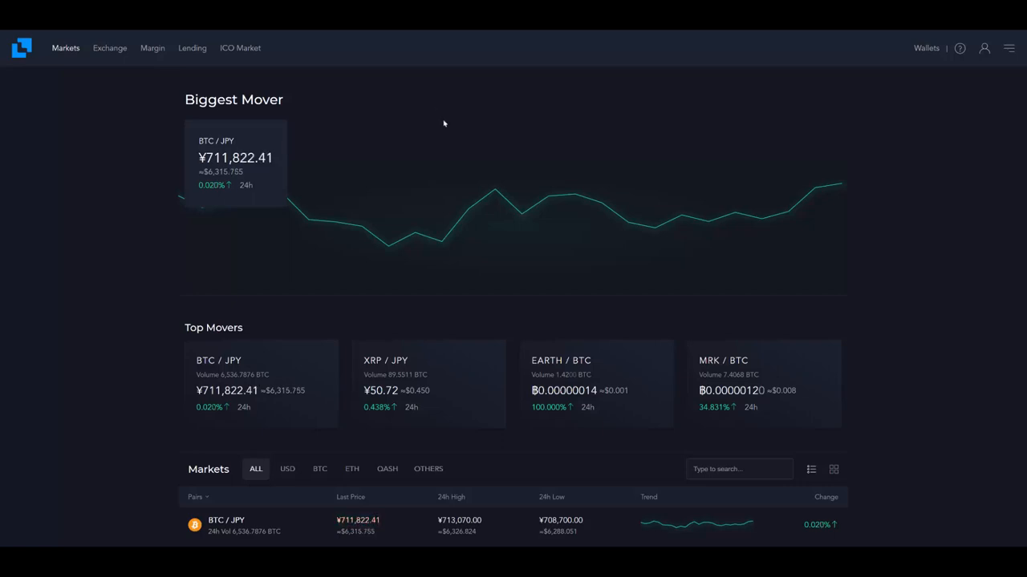